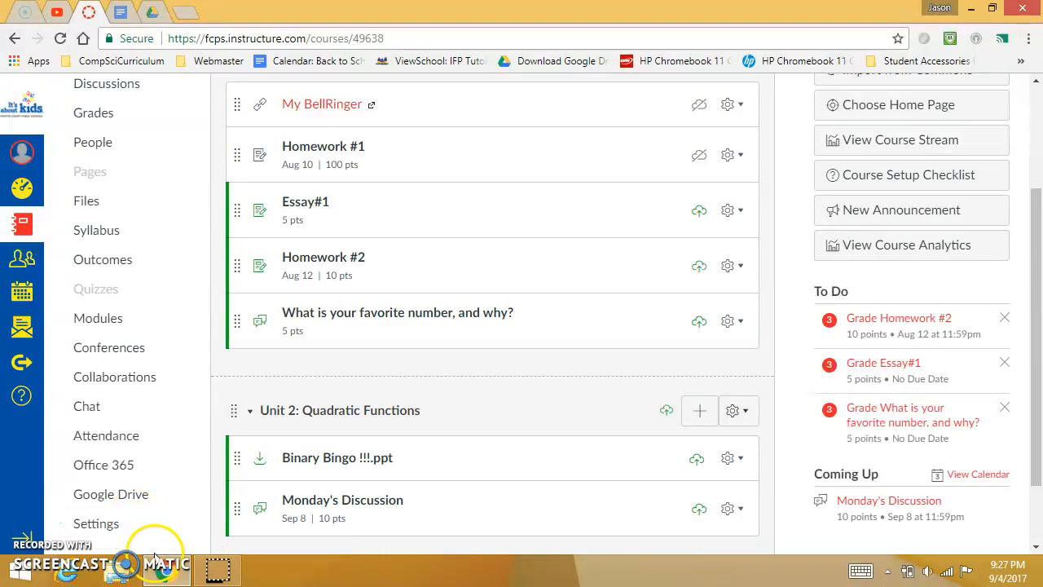
mouse_move(417, 383)
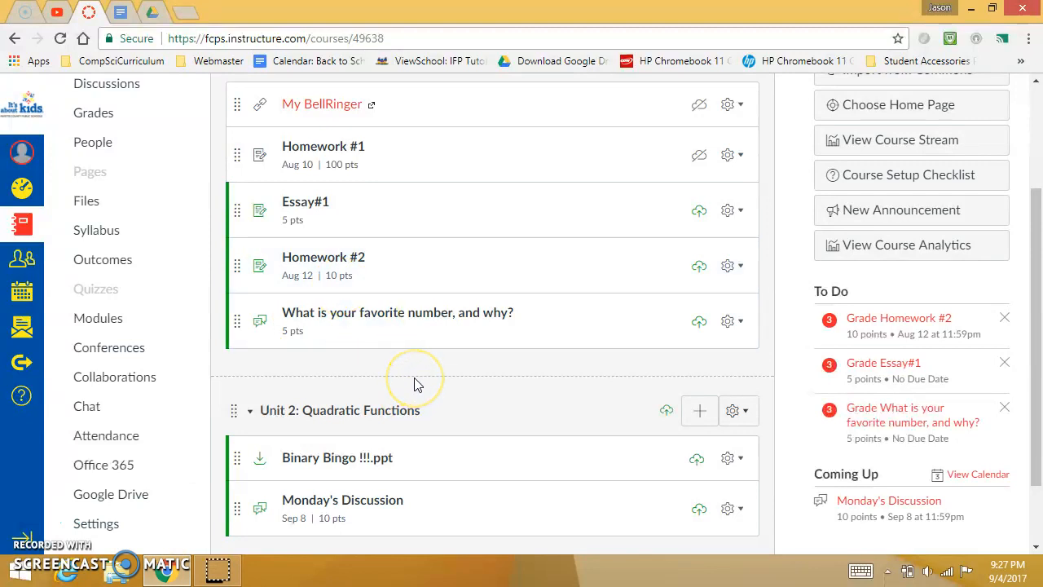
mouse_move(399, 330)
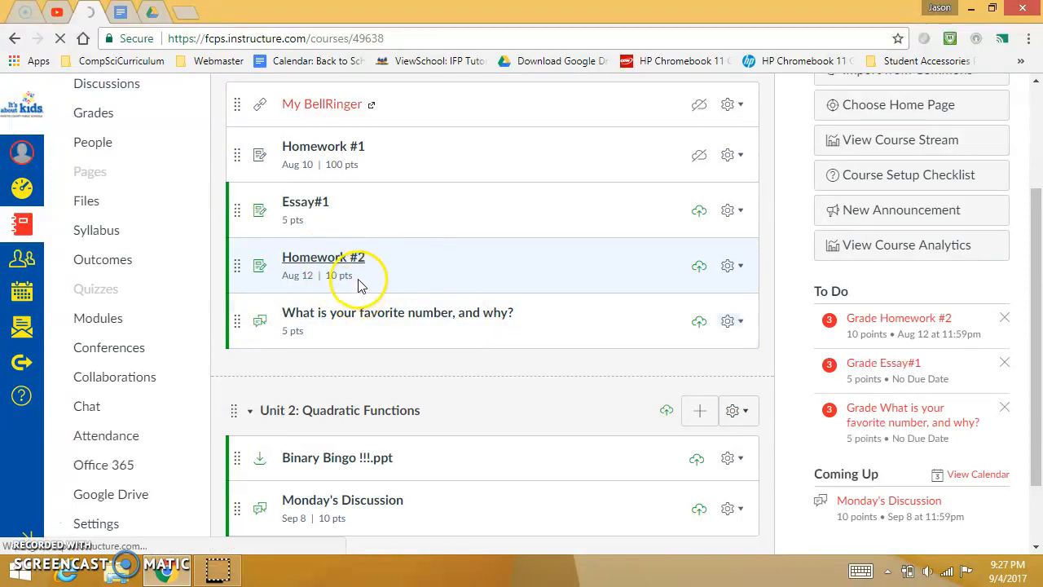
Step: Open Homework #2 from the Modules list and scroll through its Google Doc worksheet
left_click(323, 256)
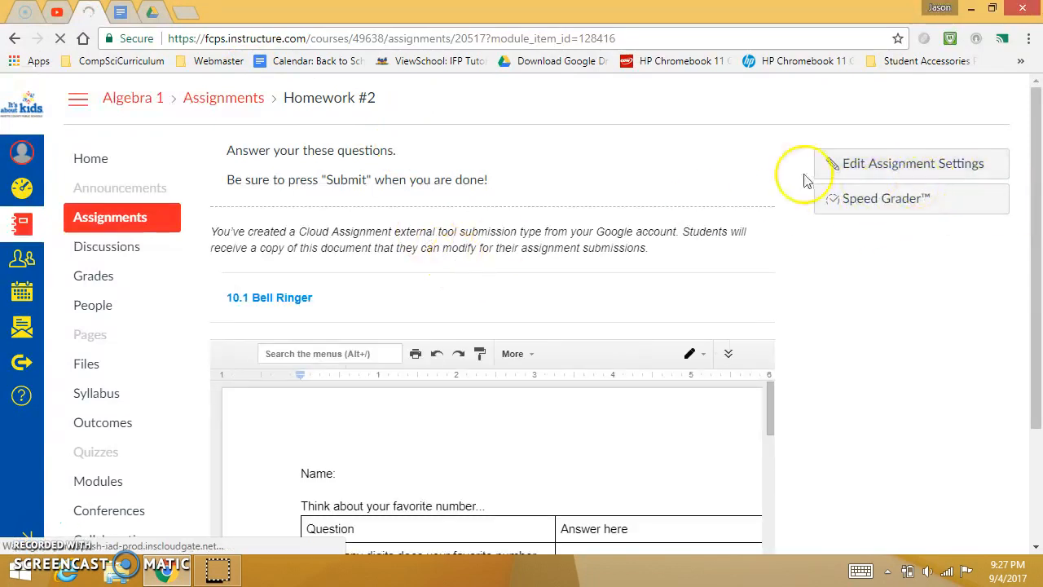
scroll("down", 3)
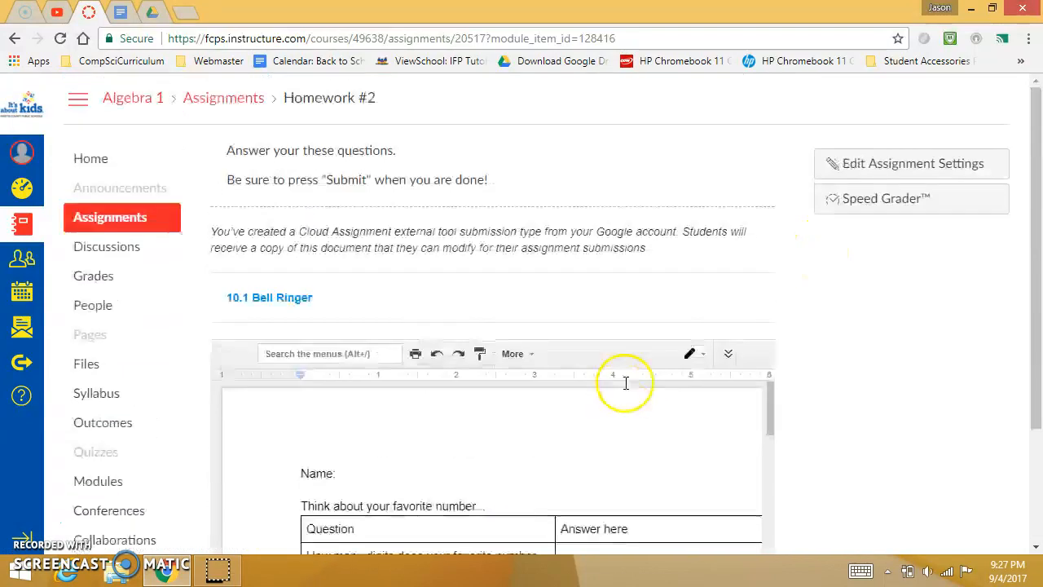
scroll("down", 3)
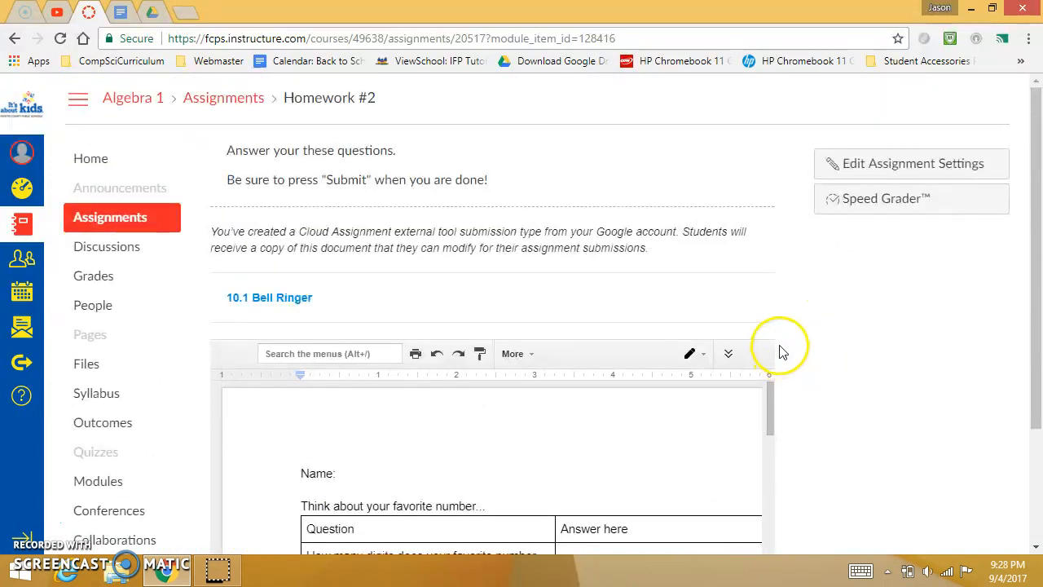
Step: Launch SpeedGrader for Homework #2 and browse the student dropdown list
left_click(886, 198)
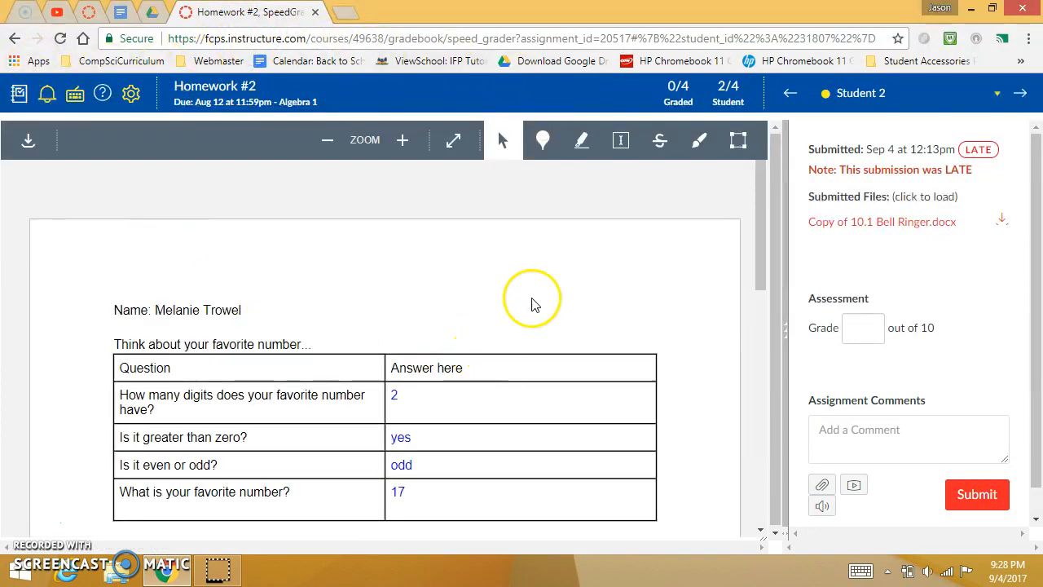
left_click(997, 93)
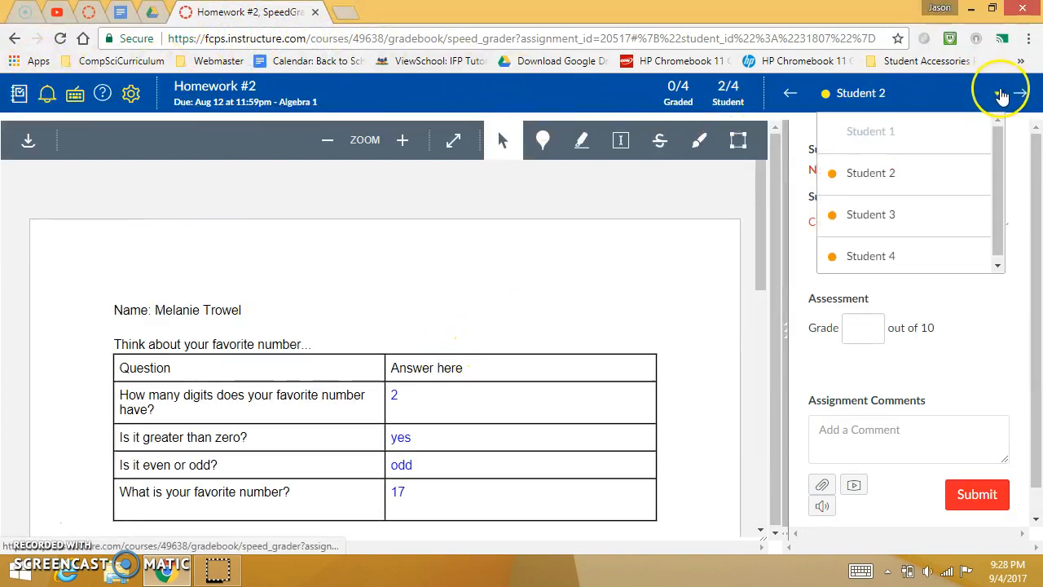
mouse_move(896, 247)
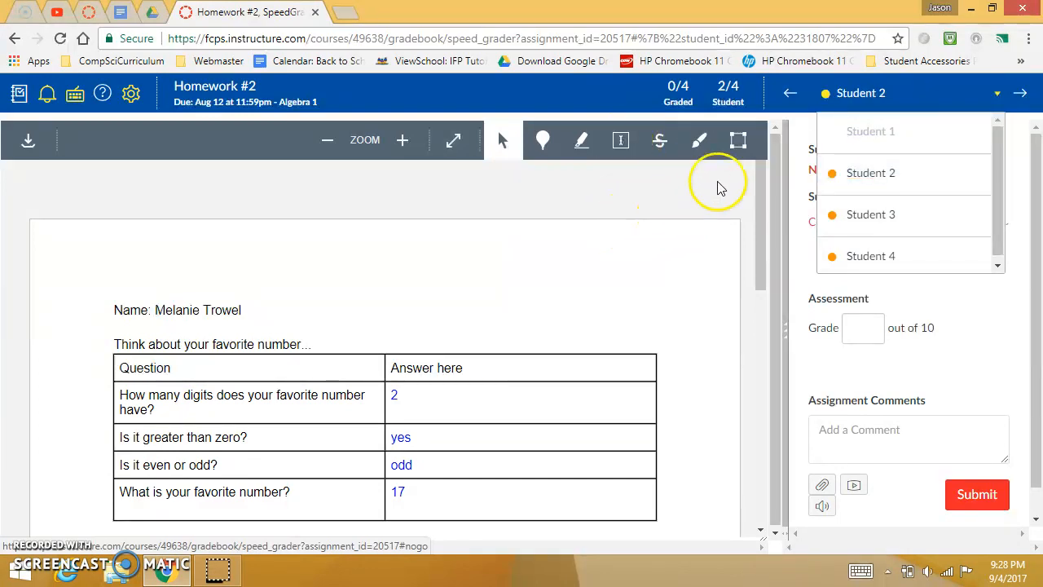
mouse_move(305, 206)
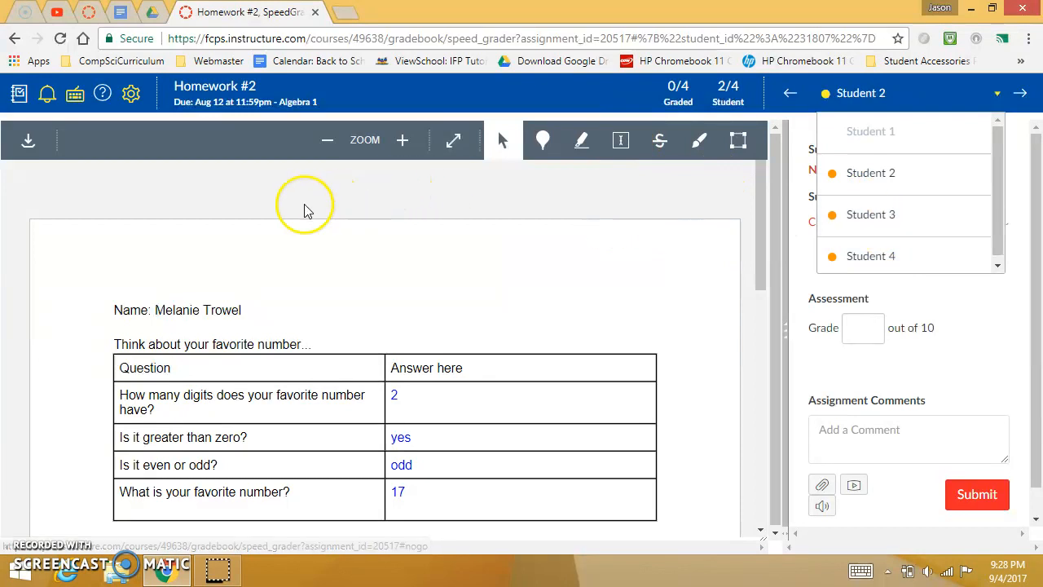
scroll("down", 3)
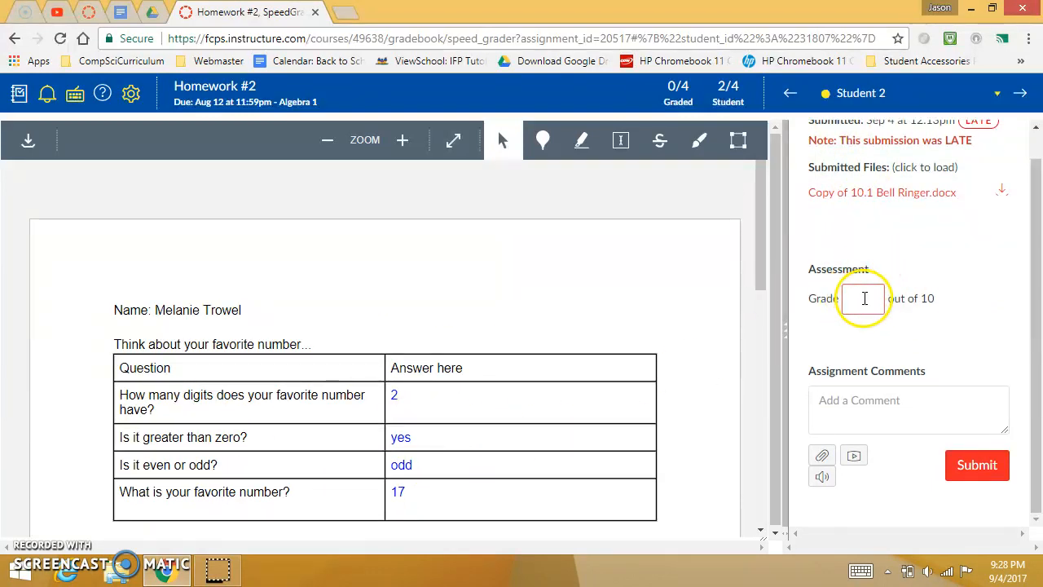
mouse_move(825, 330)
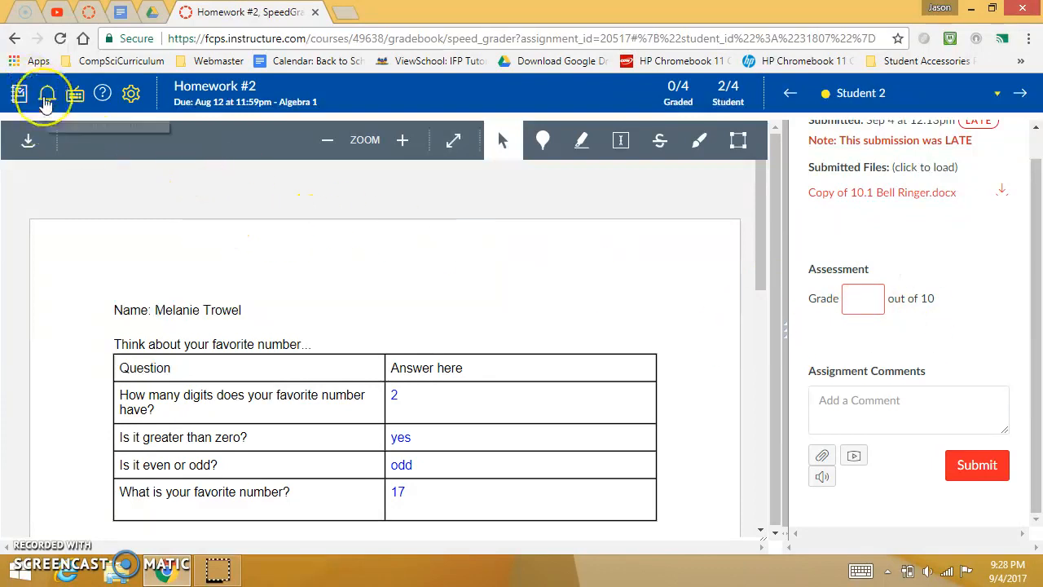
Step: Mute Homework #2 with the bell icon and confirm Mute Assignment
left_click(862, 298)
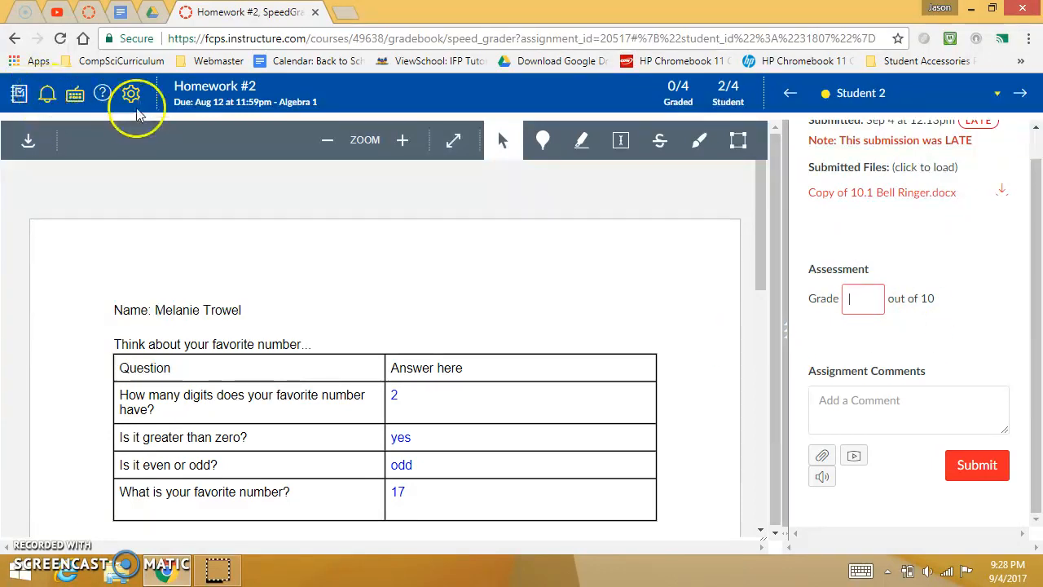
mouse_move(54, 107)
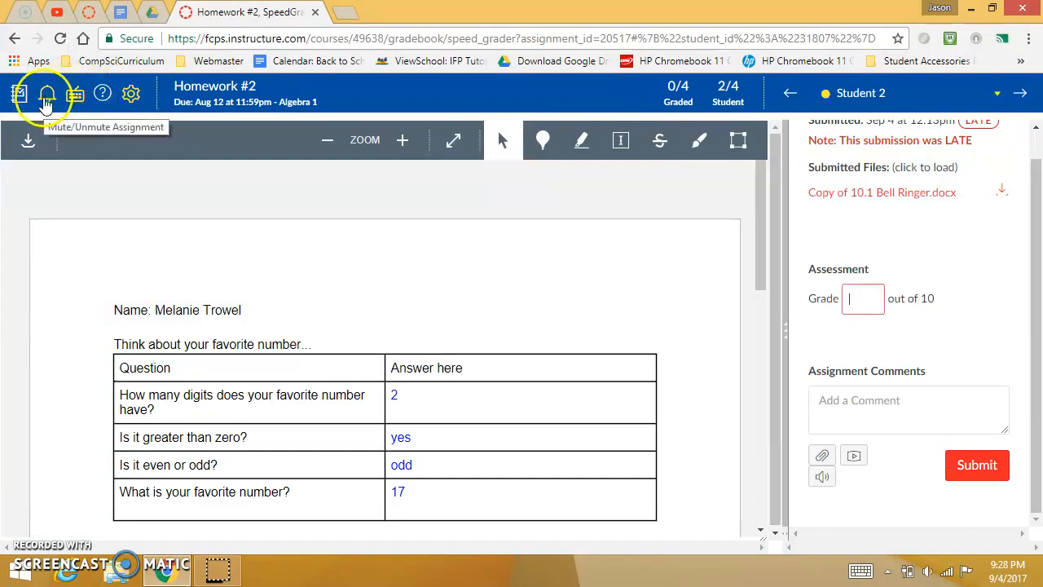
left_click(50, 92)
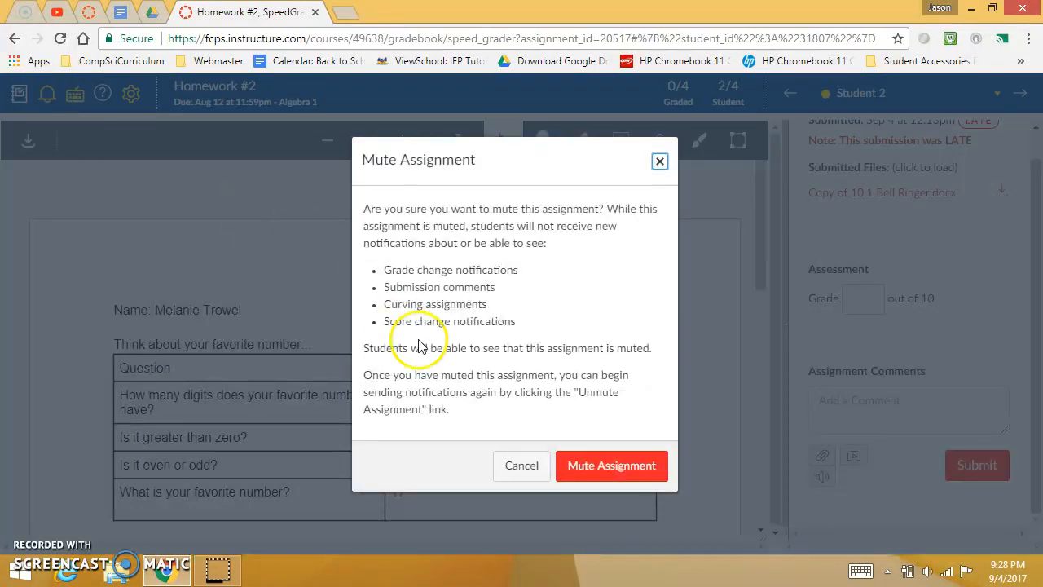
mouse_move(591, 471)
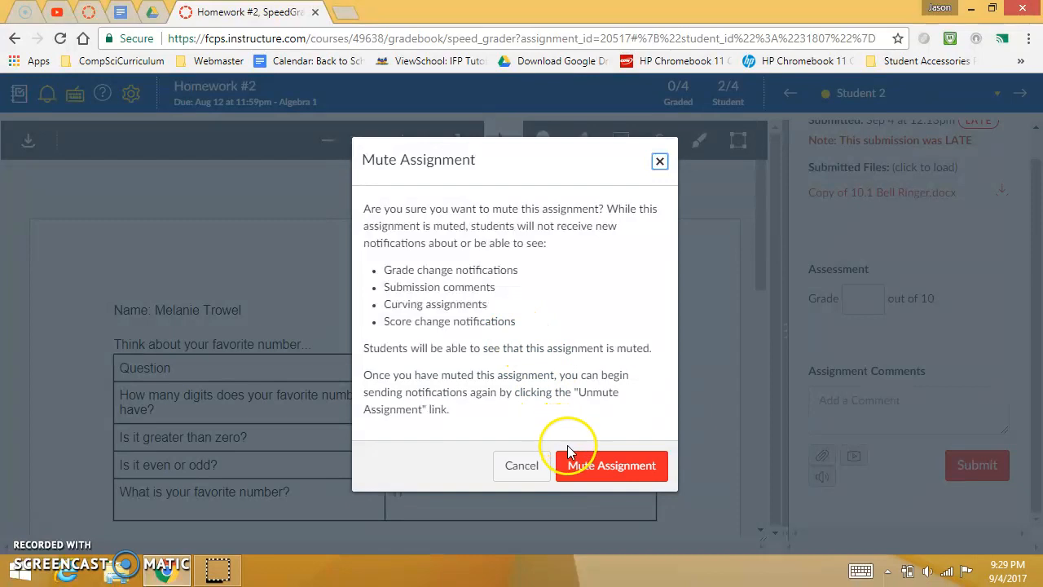
left_click(616, 464)
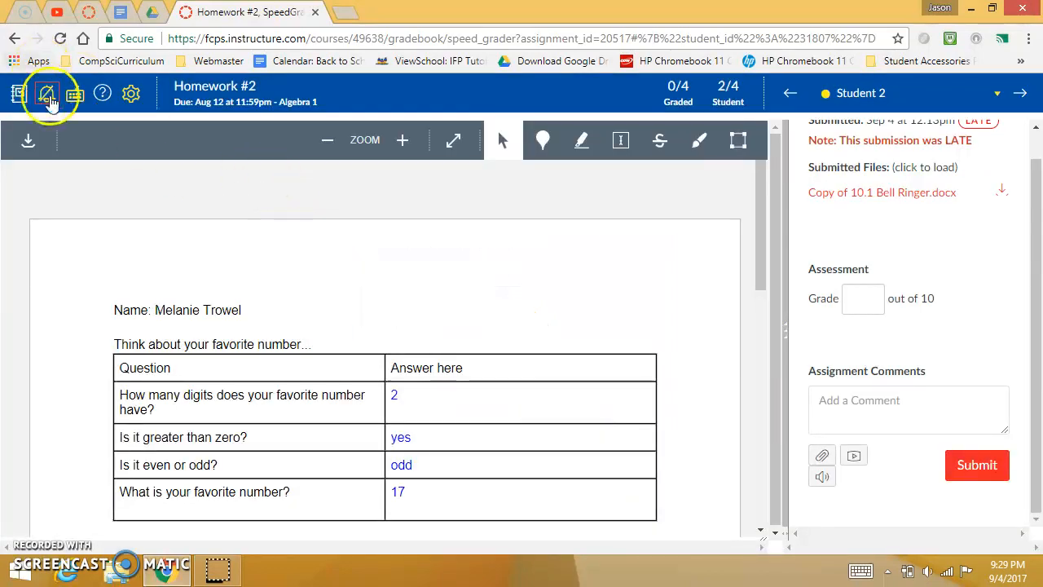
mouse_move(48, 94)
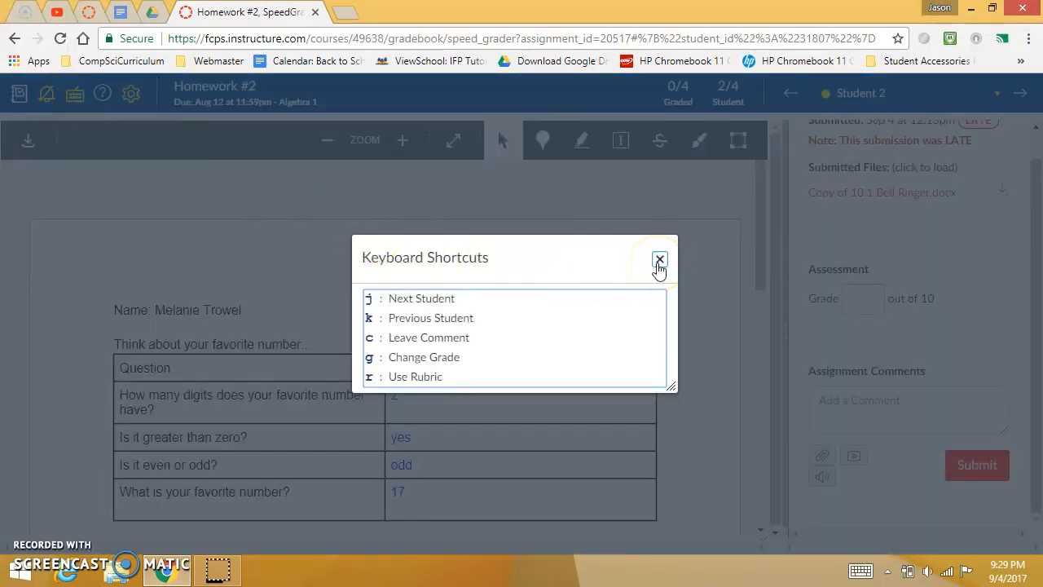
Step: Dismiss the shortcuts list and save SpeedGrader options, sorting students alphabetically by name
left_click(659, 259)
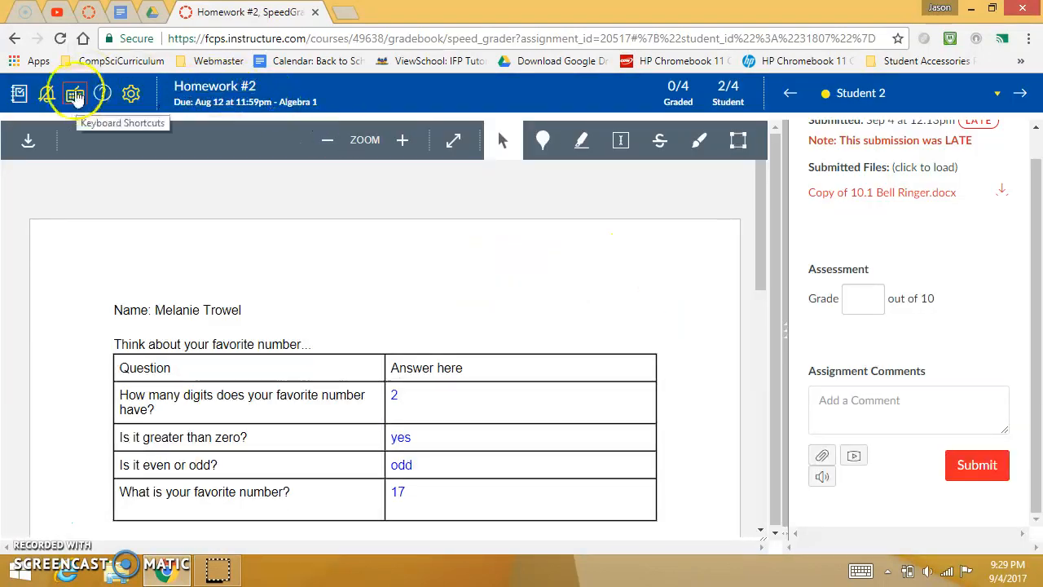
mouse_move(133, 94)
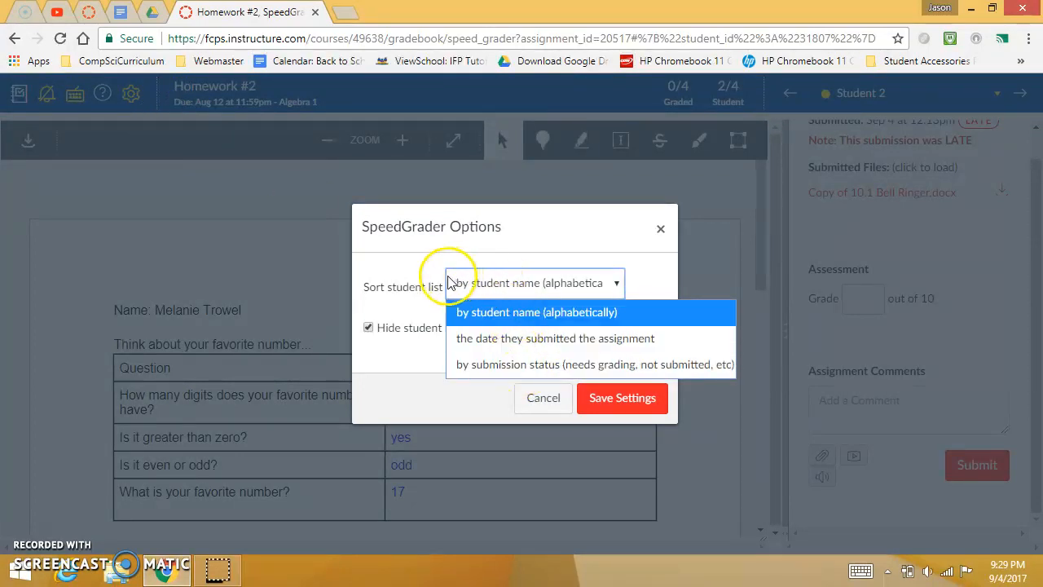
left_click(533, 312)
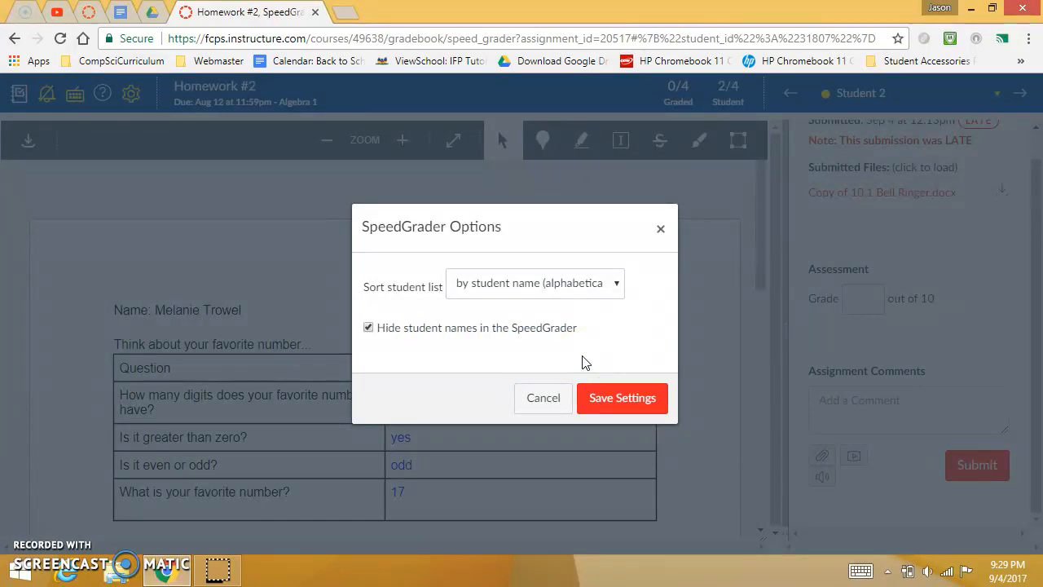
left_click(622, 397)
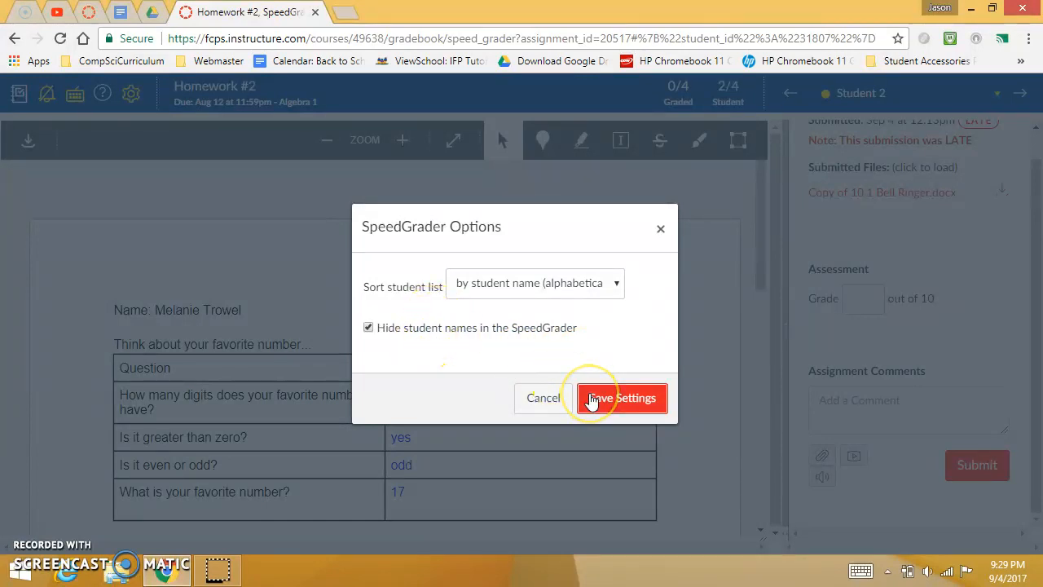
left_click(621, 398)
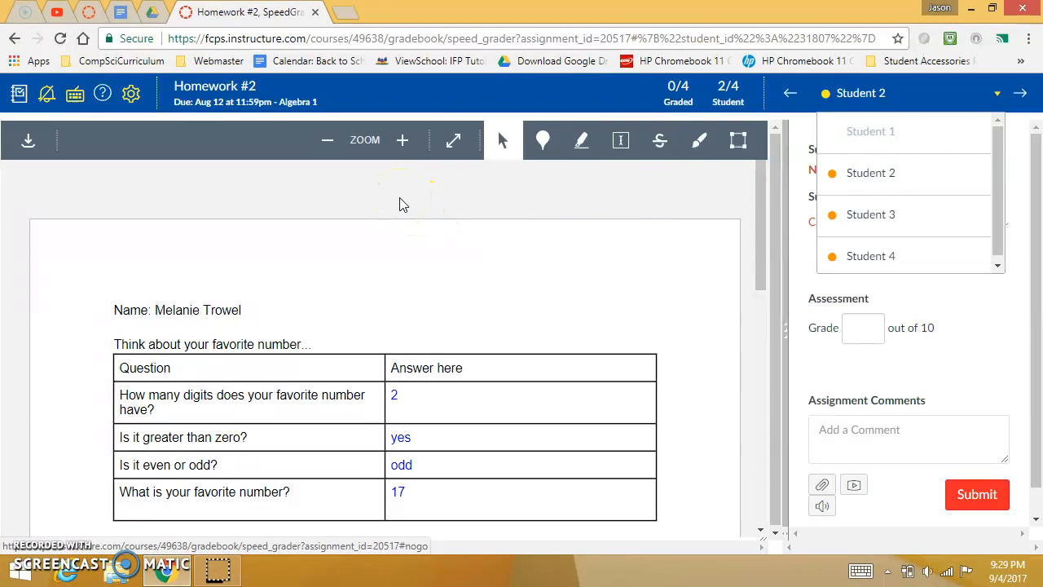
left_click(994, 93)
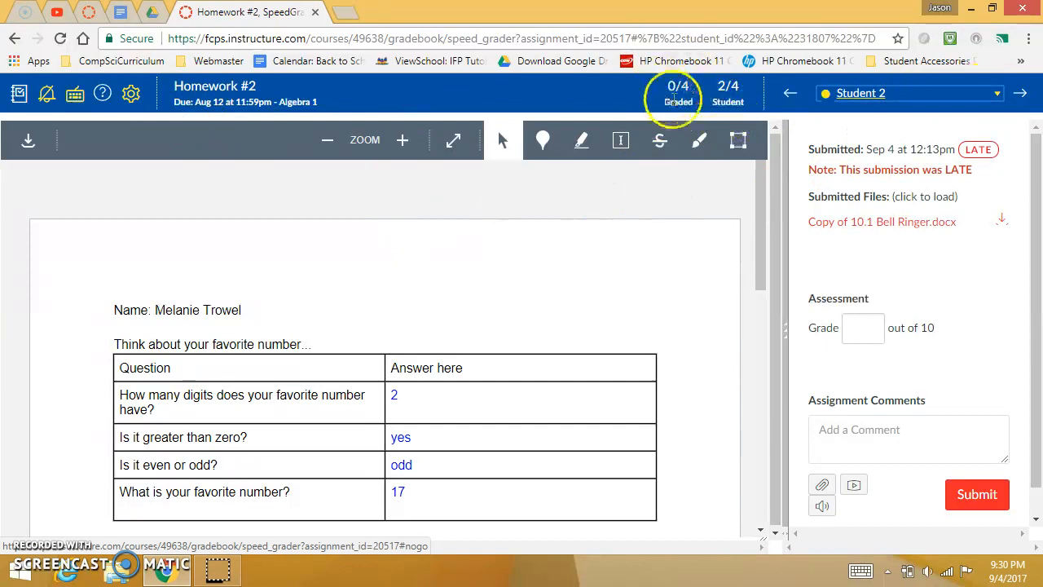
mouse_move(923, 216)
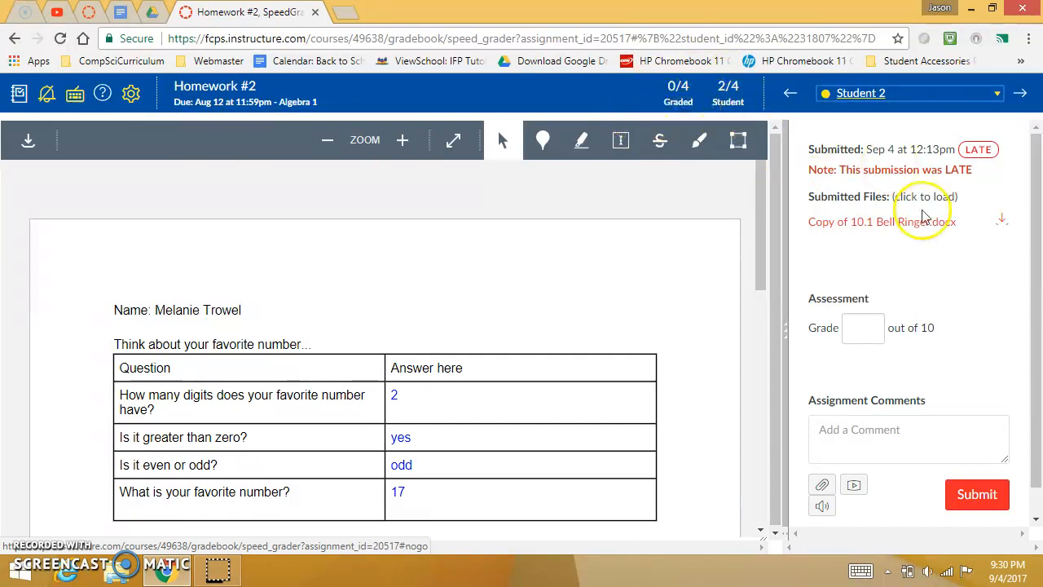
scroll("down", 3)
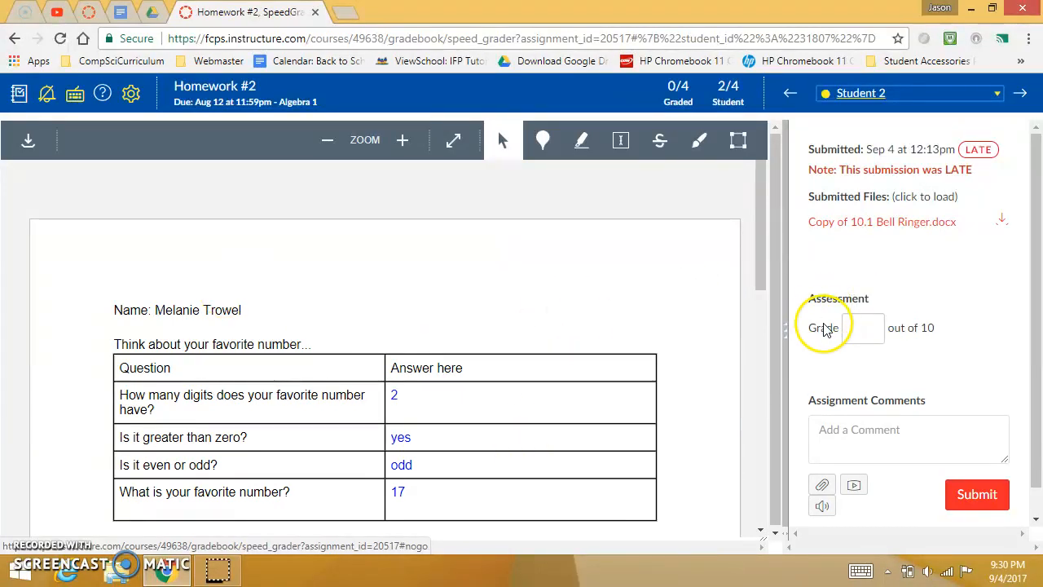
Step: Grade Student 2 at 9, post 'support your answers', and advance to Student 3
left_click(862, 329)
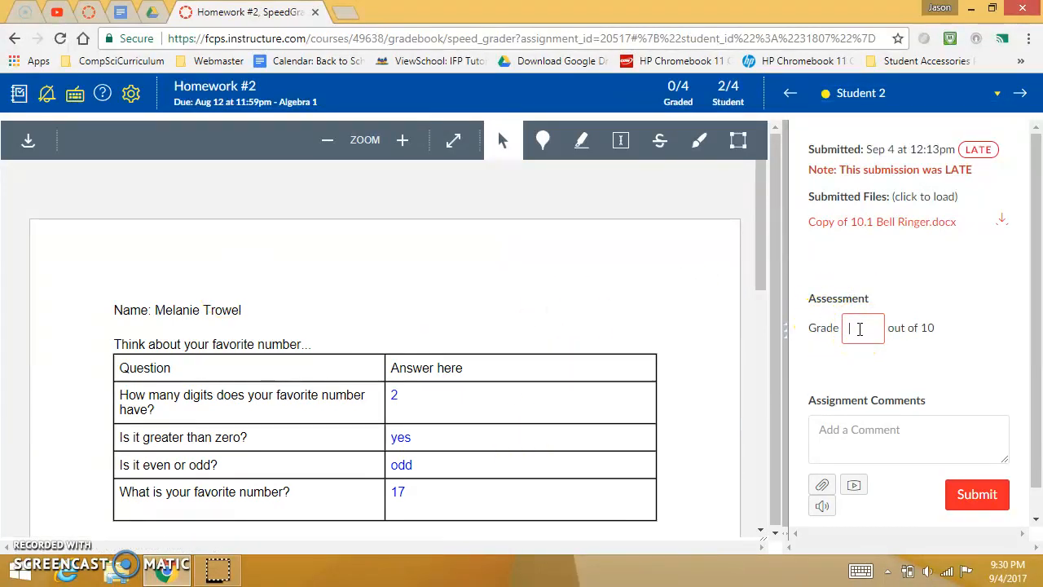
type("9")
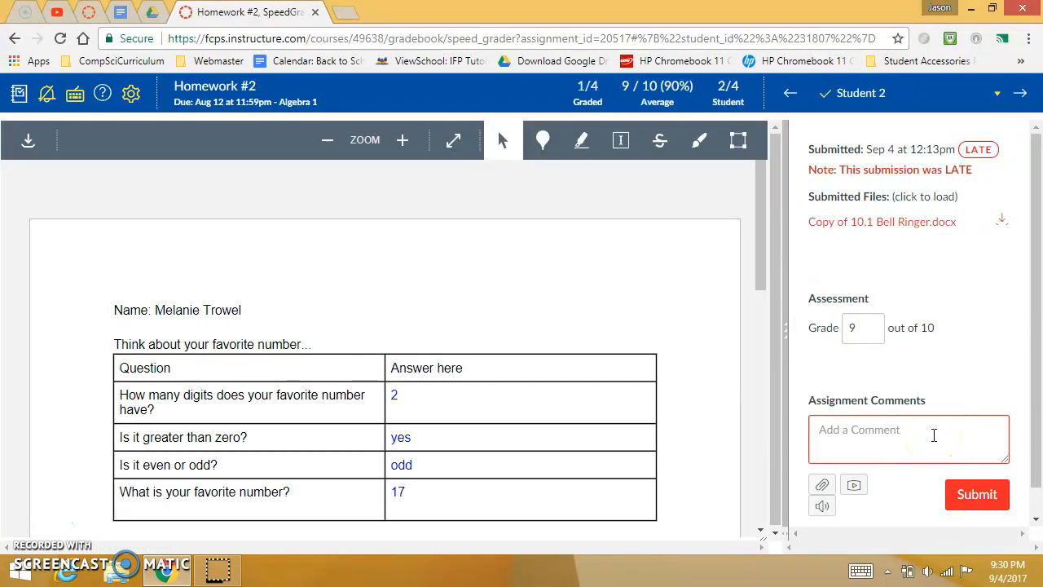
type("support your answers")
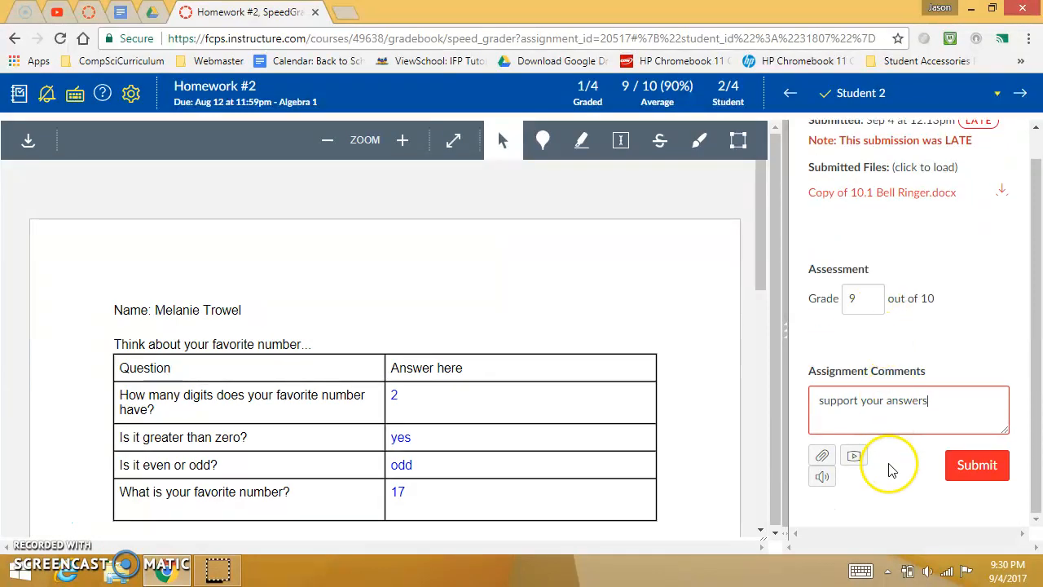
mouse_move(854, 456)
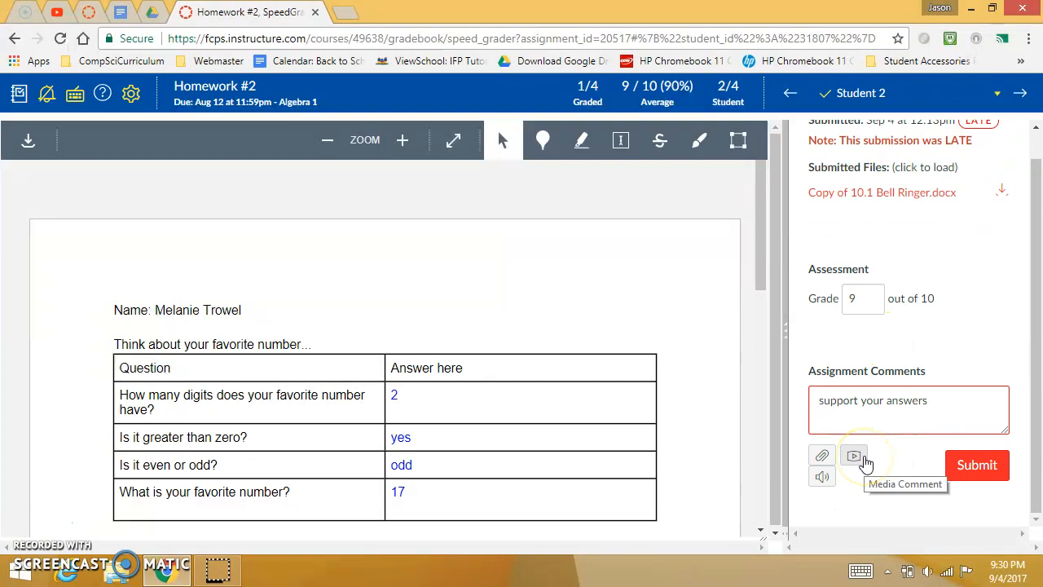
mouse_move(821, 476)
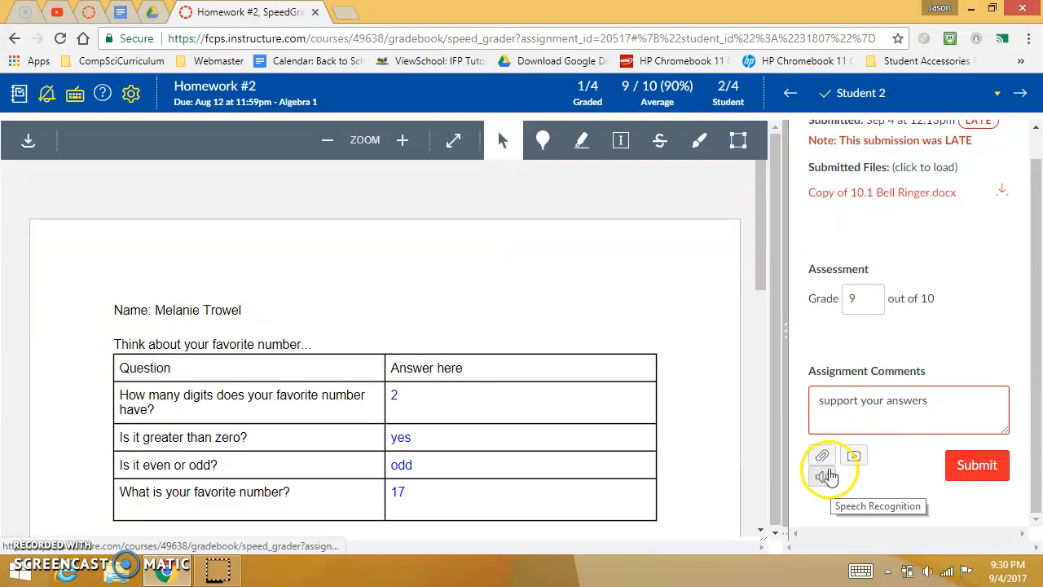
mouse_move(822, 456)
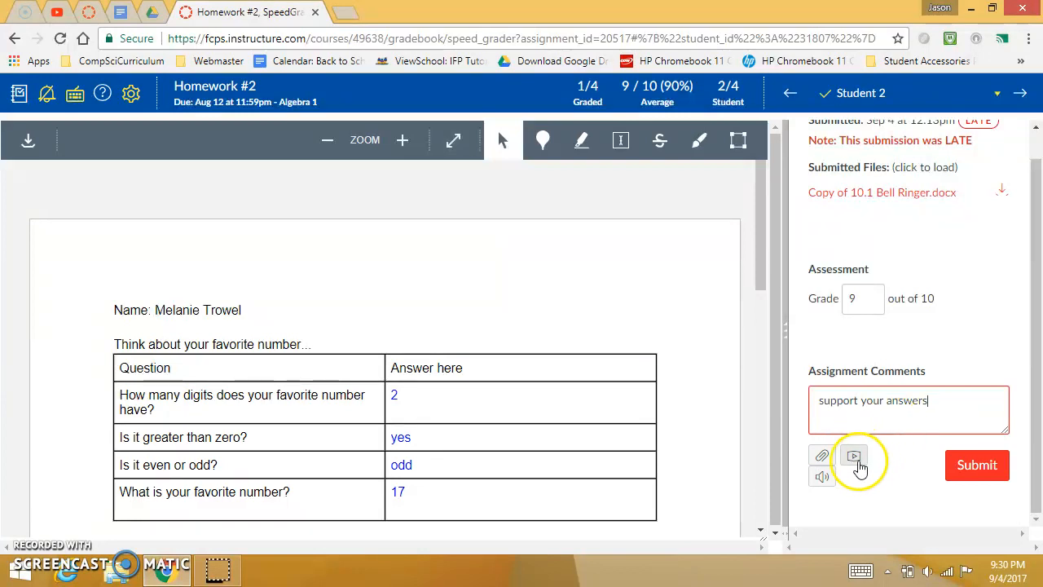
mouse_move(853, 457)
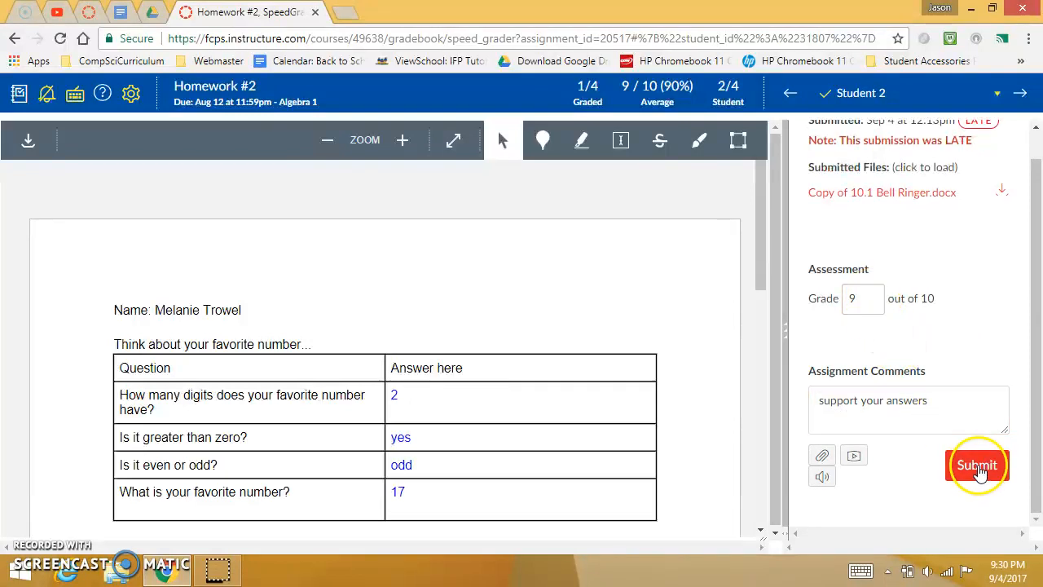
left_click(977, 464)
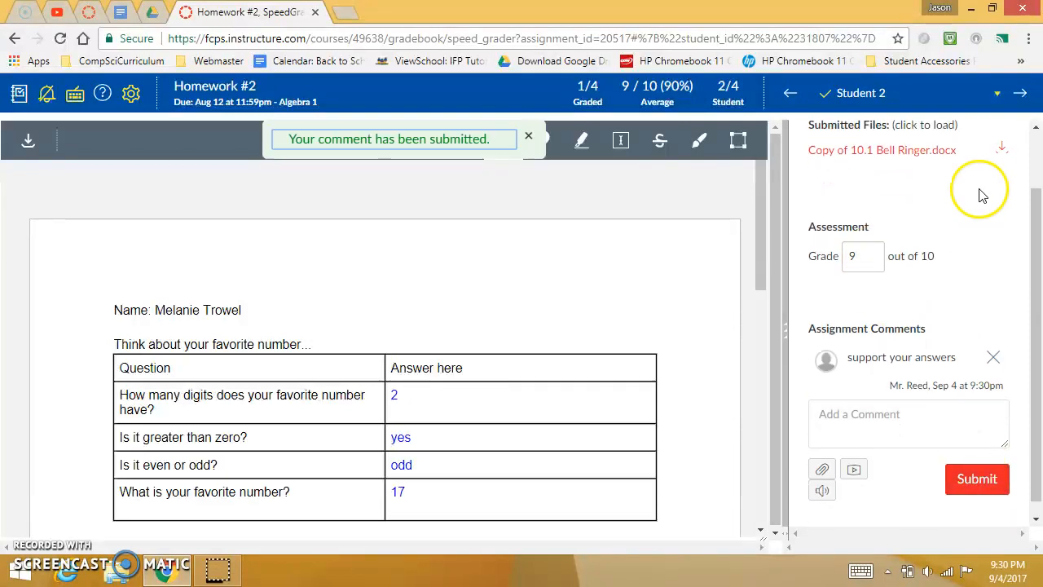
mouse_move(1021, 92)
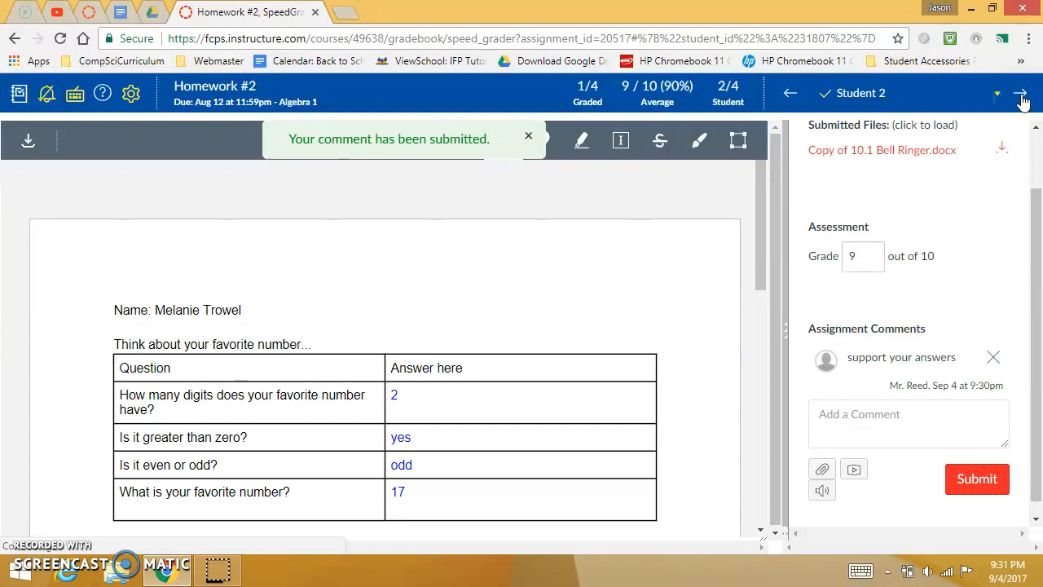
left_click(996, 92)
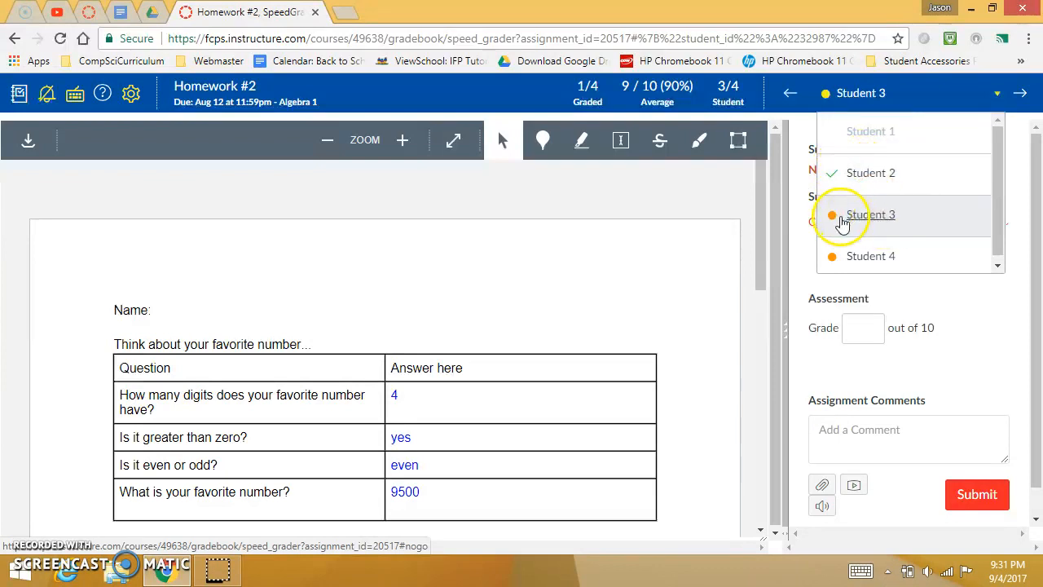
Step: Select Student 3, enter grade 5, post 'see me after class', then advance
left_click(870, 214)
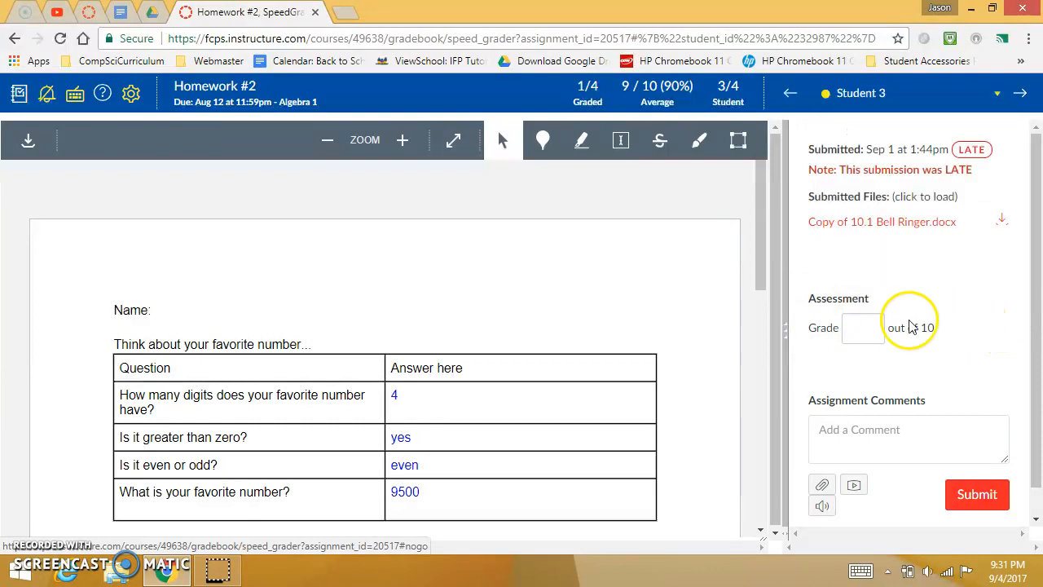
left_click(861, 328)
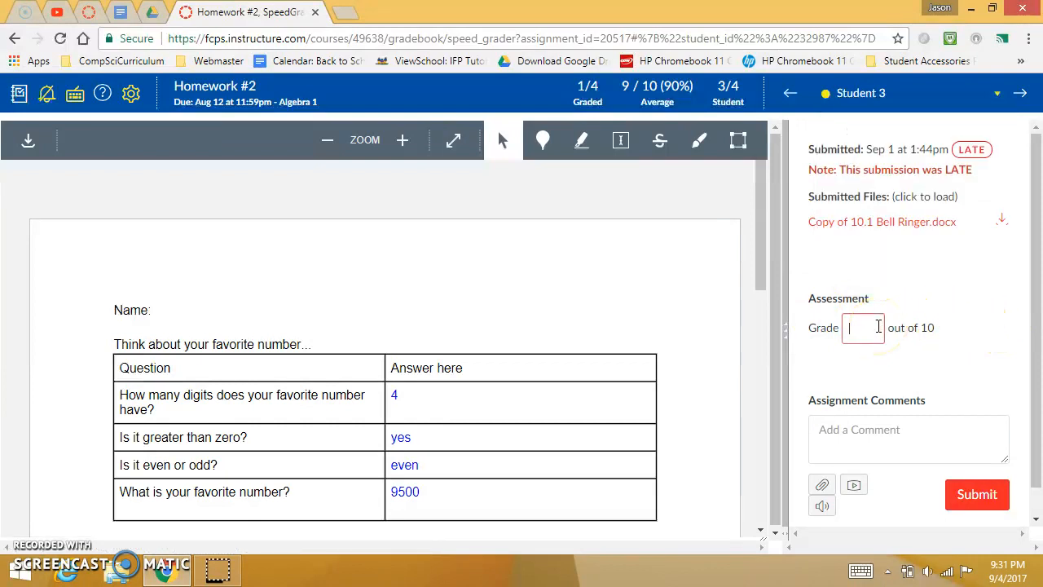
type("5")
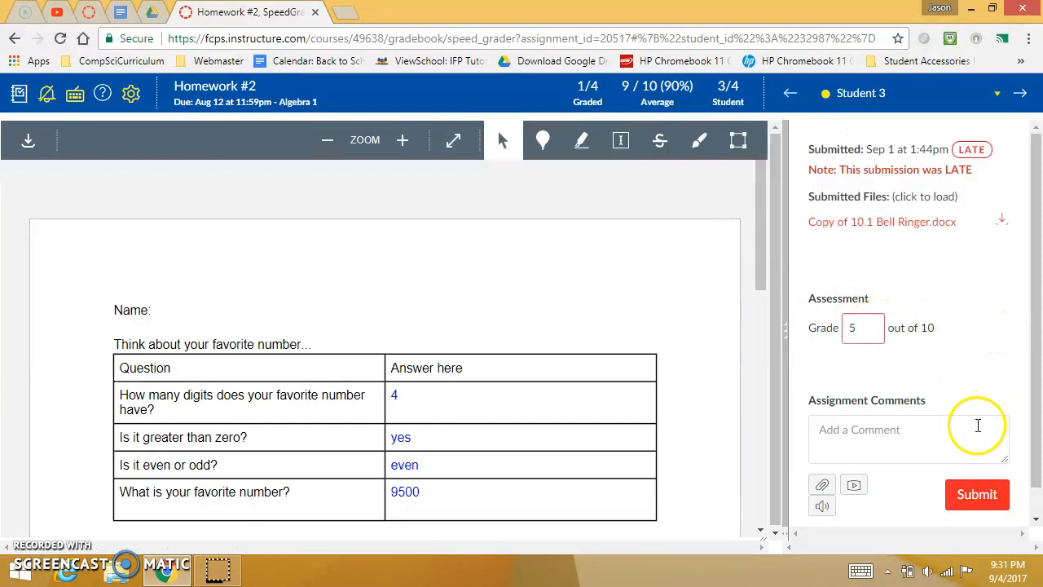
type("try")
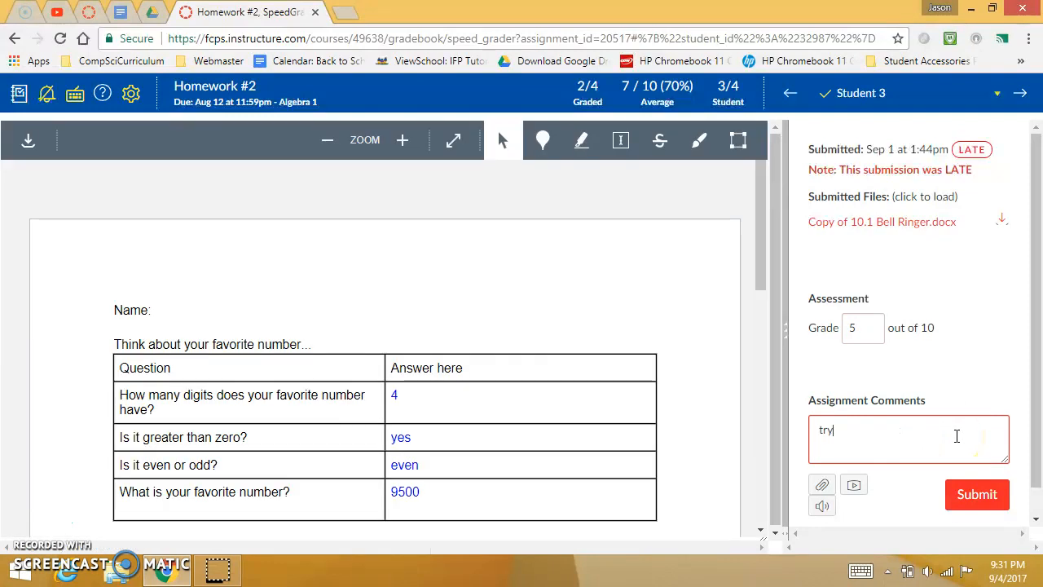
type("see me after class")
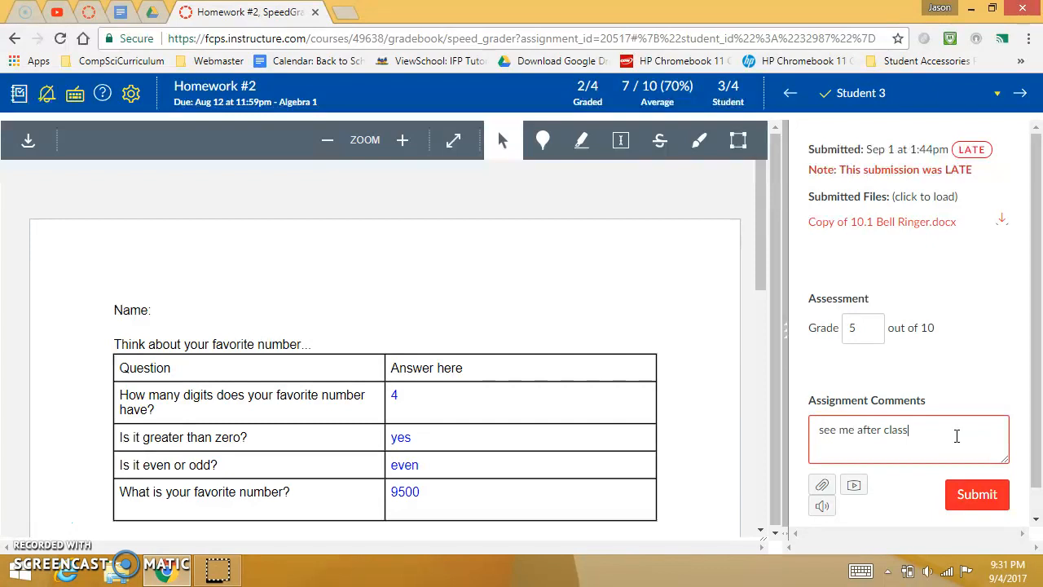
left_click(976, 494)
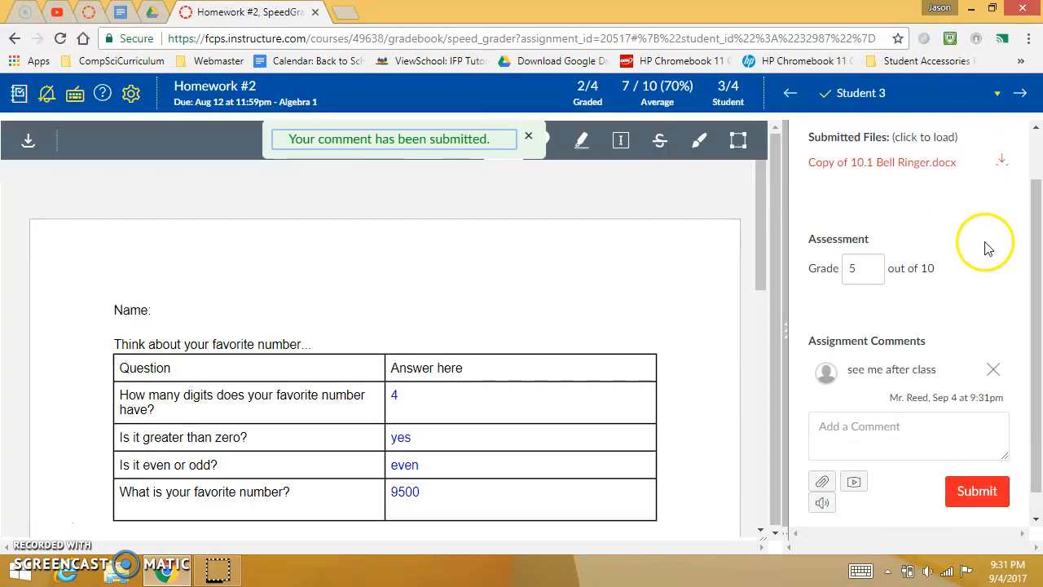
left_click(1021, 92)
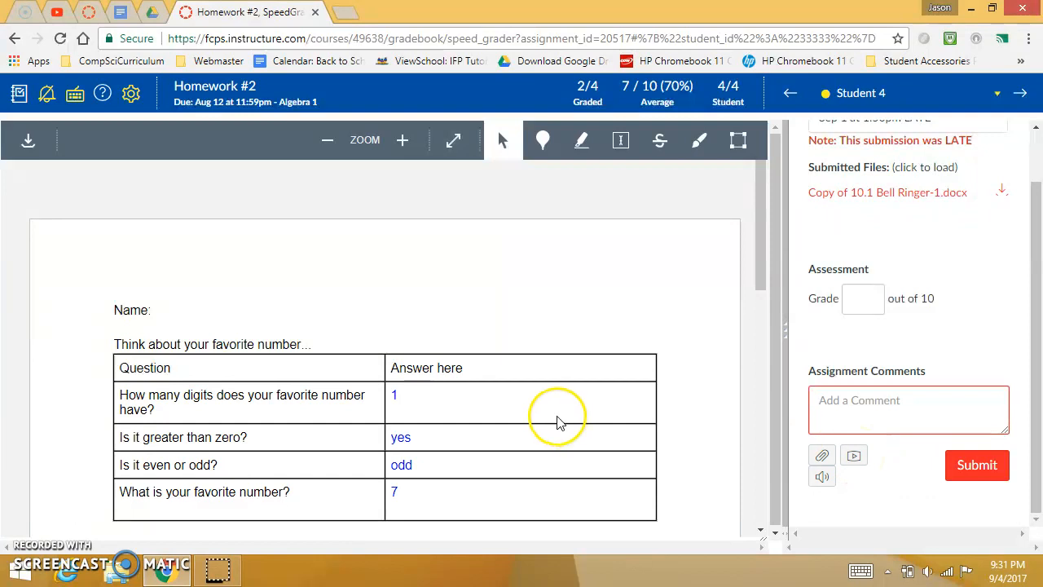
mouse_move(607, 134)
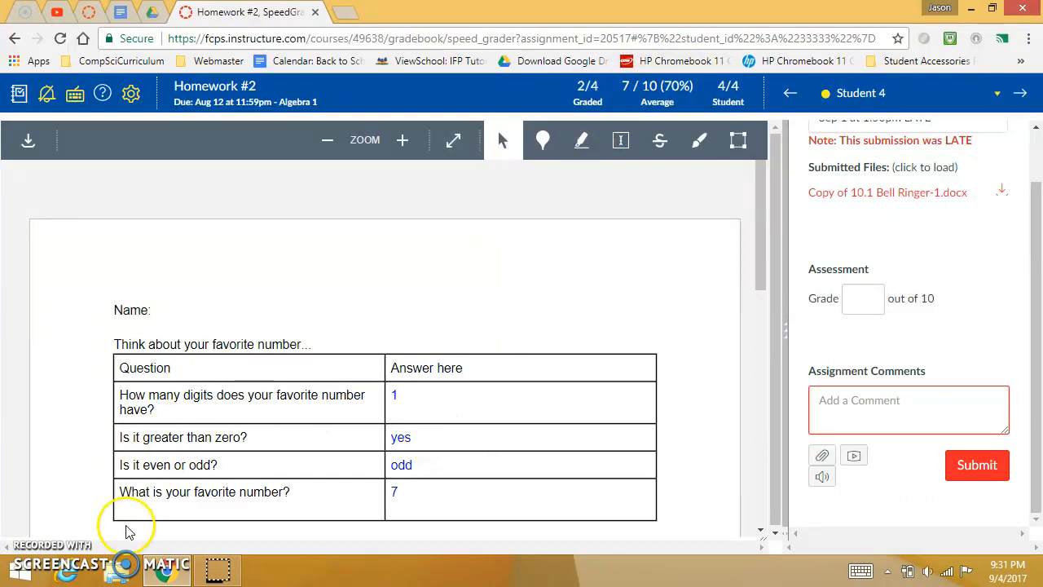
mouse_move(25, 523)
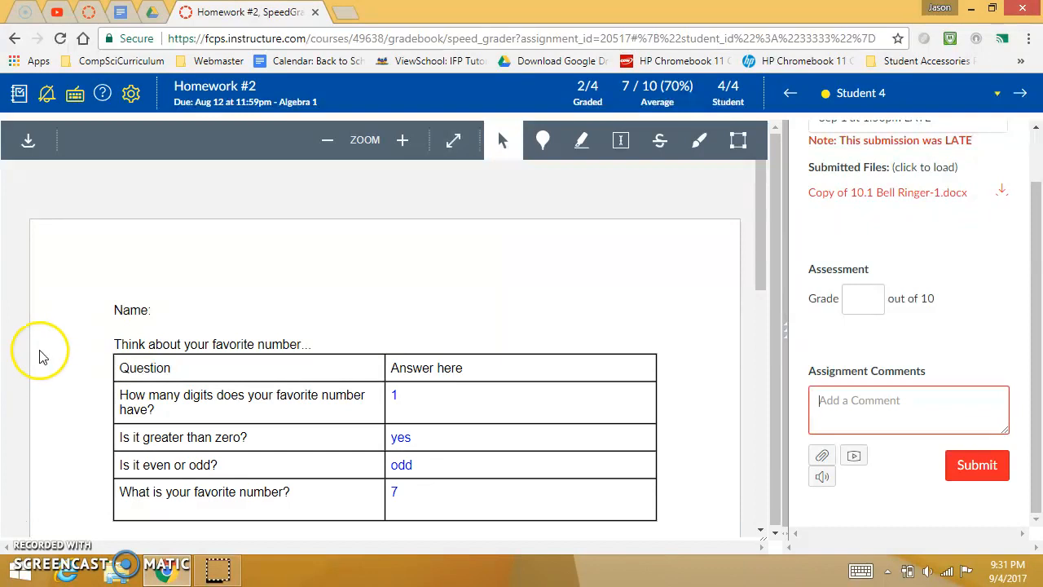
scroll("down", 3)
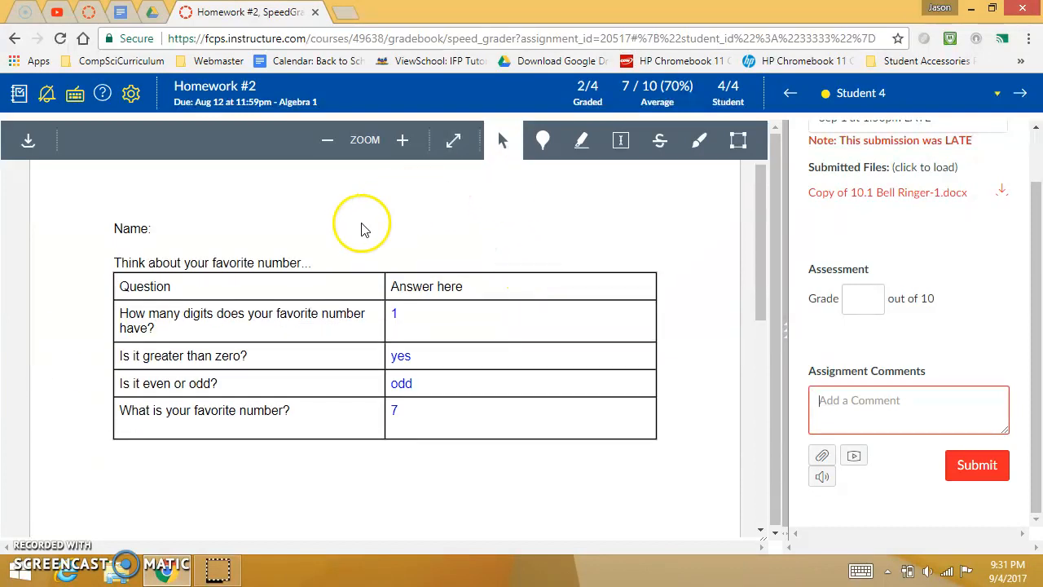
mouse_move(423, 305)
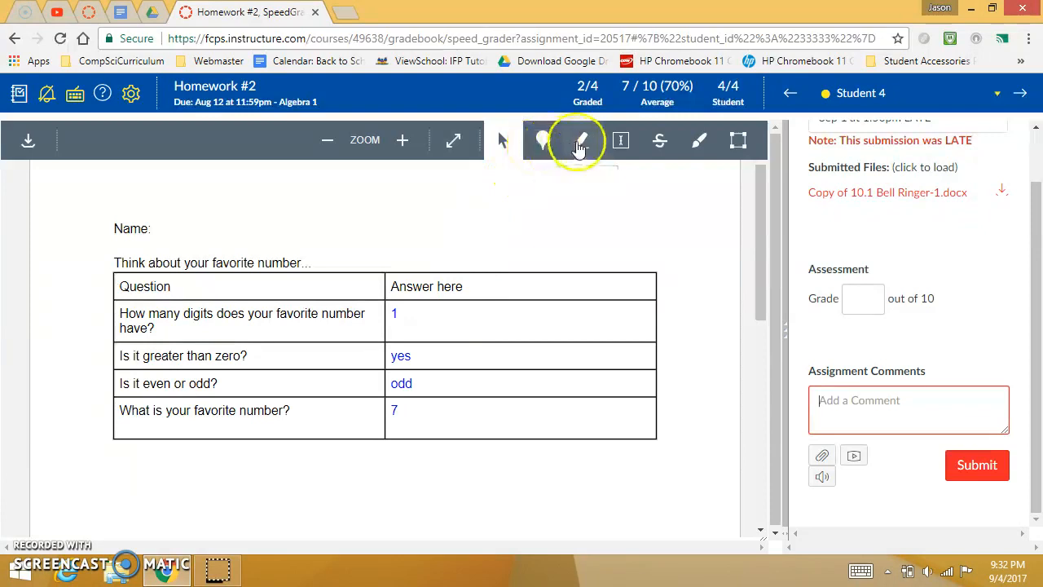
mouse_move(371, 152)
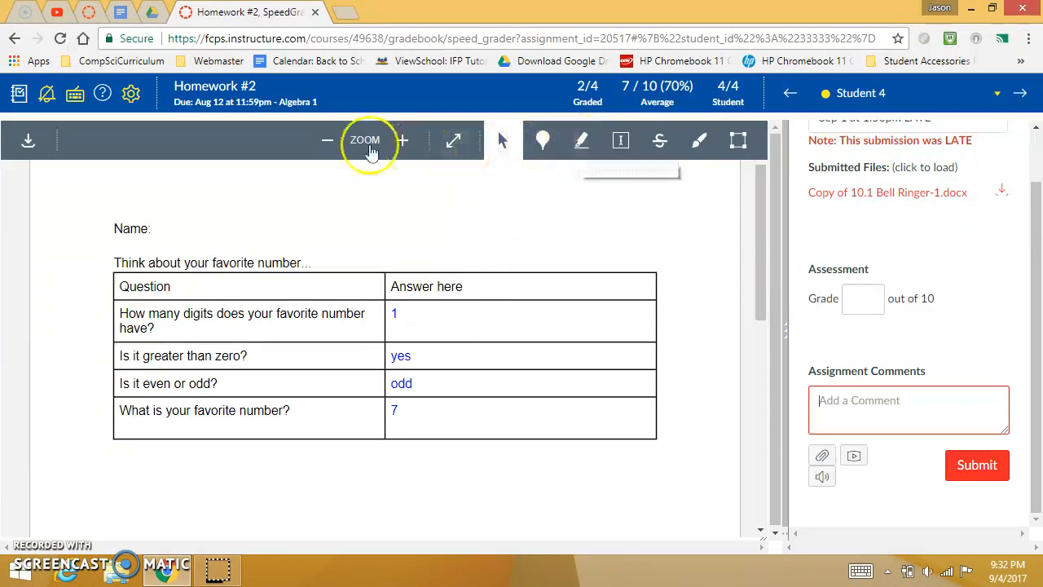
Step: Highlight Student 4's answer 'yes' and attach the comment 'This is not correct'
left_click(581, 140)
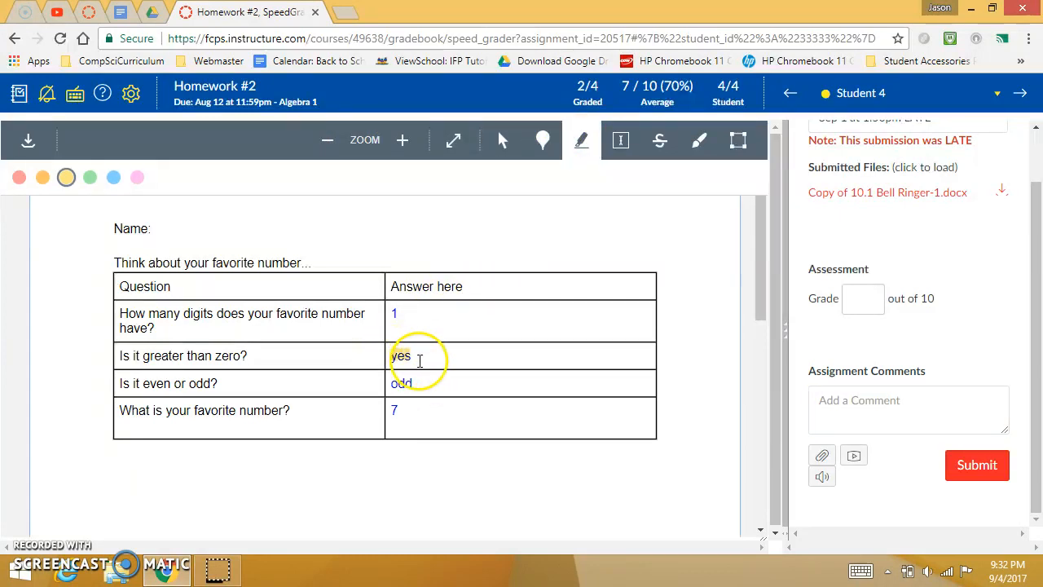
left_click(399, 356)
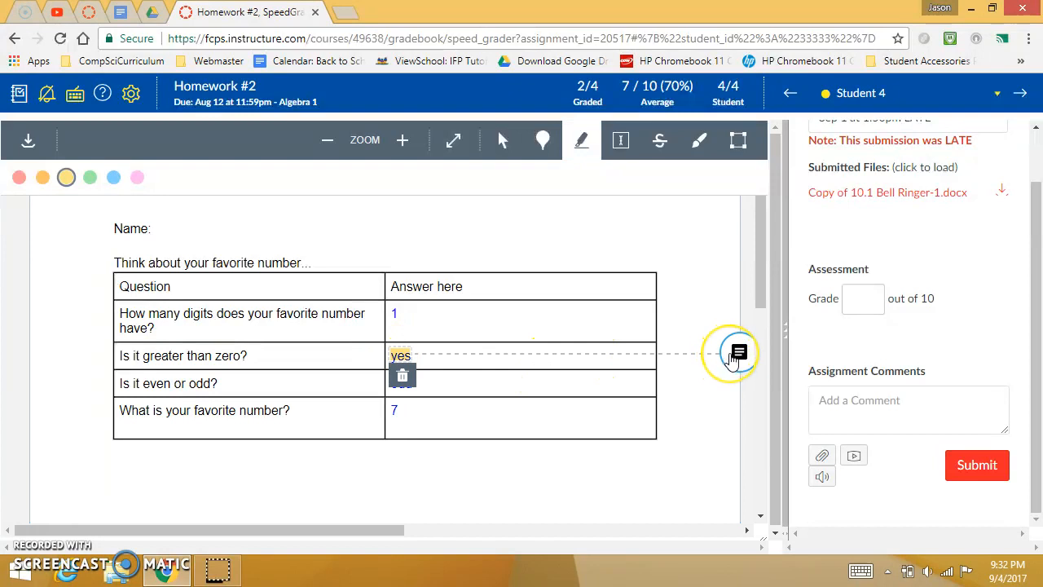
left_click(730, 354)
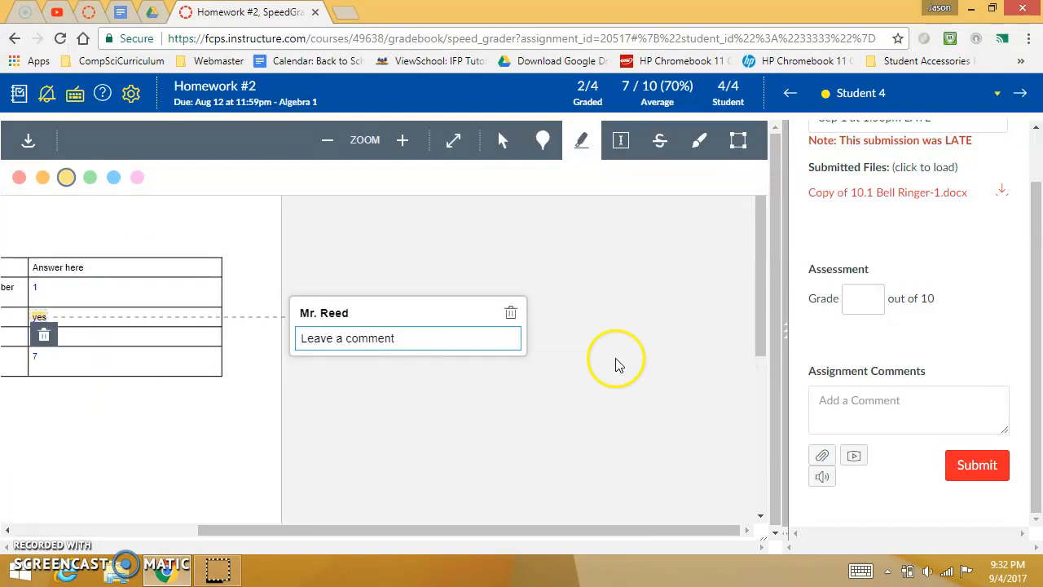
type("This")
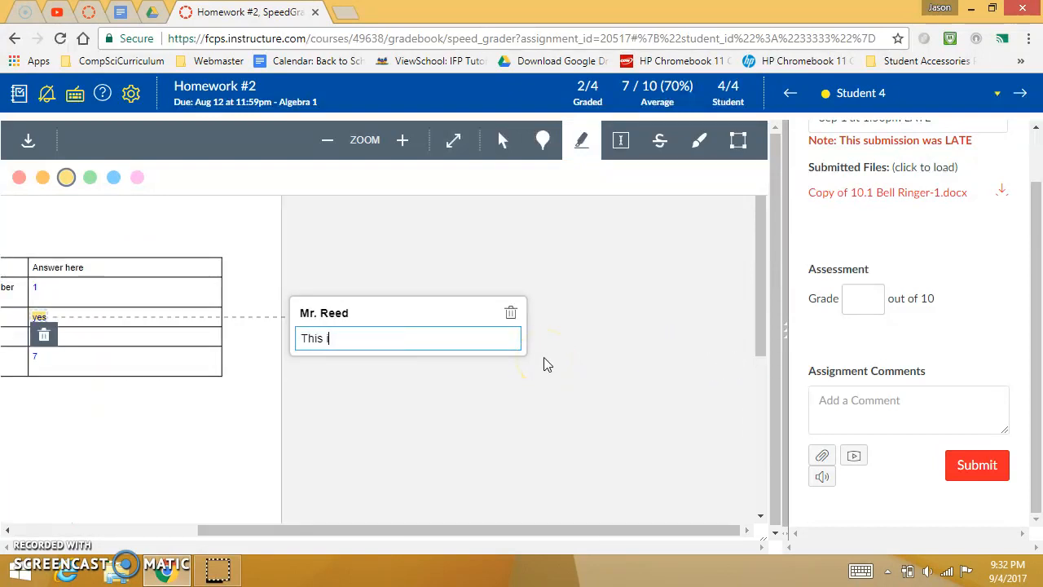
type("is not correct")
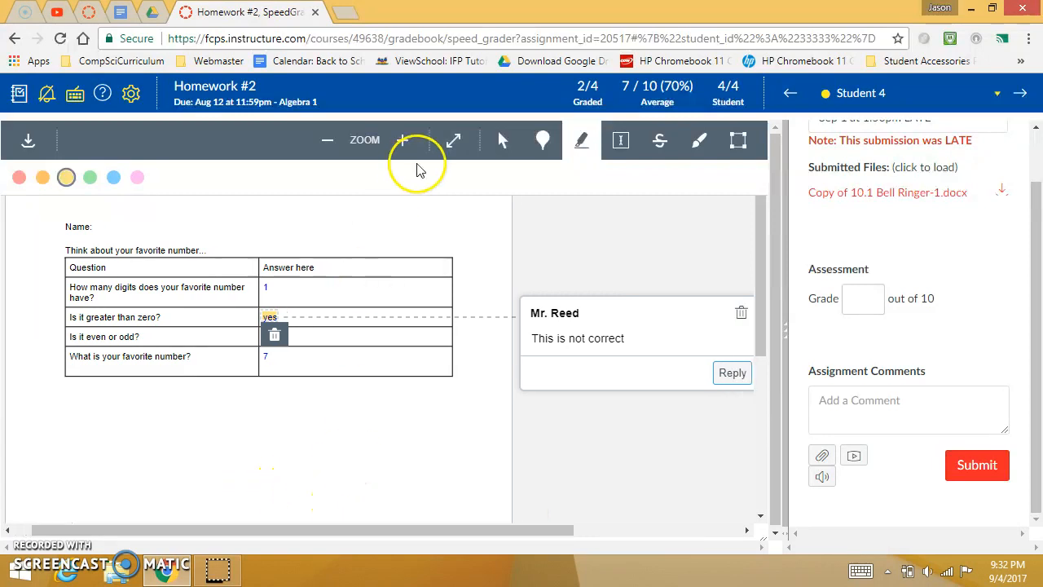
mouse_move(523, 183)
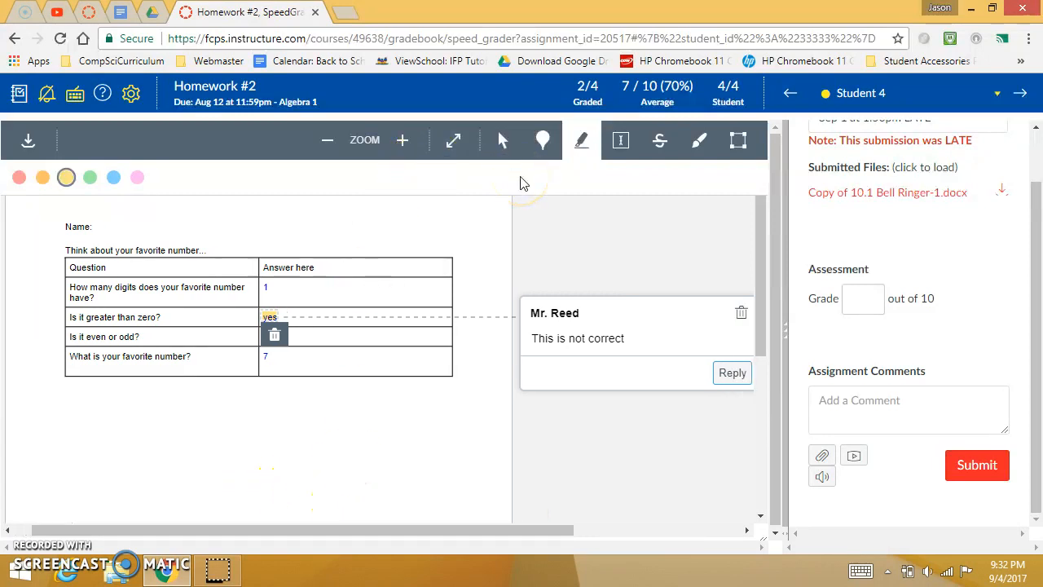
mouse_move(532, 160)
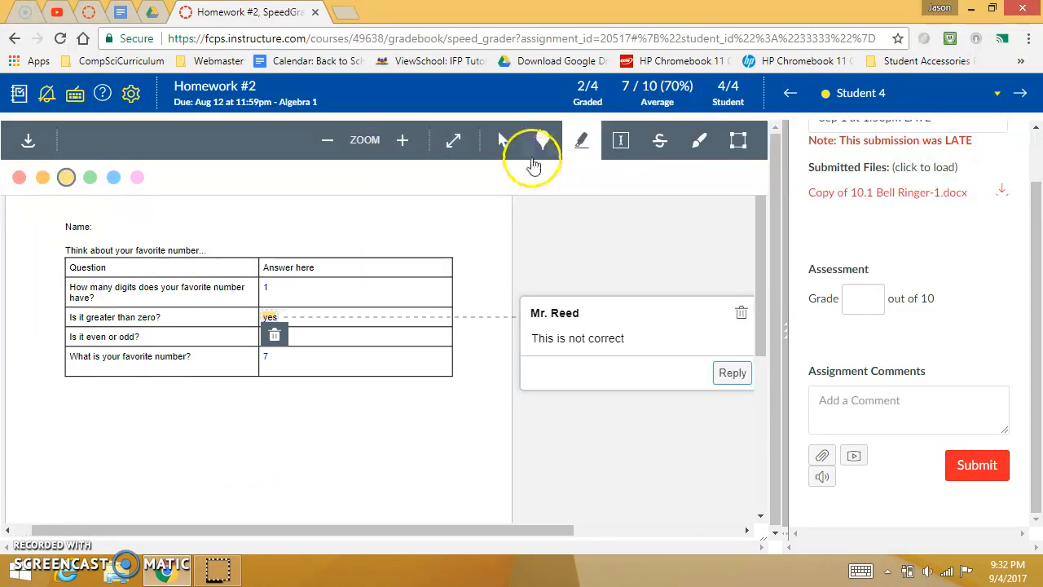
mouse_move(497, 147)
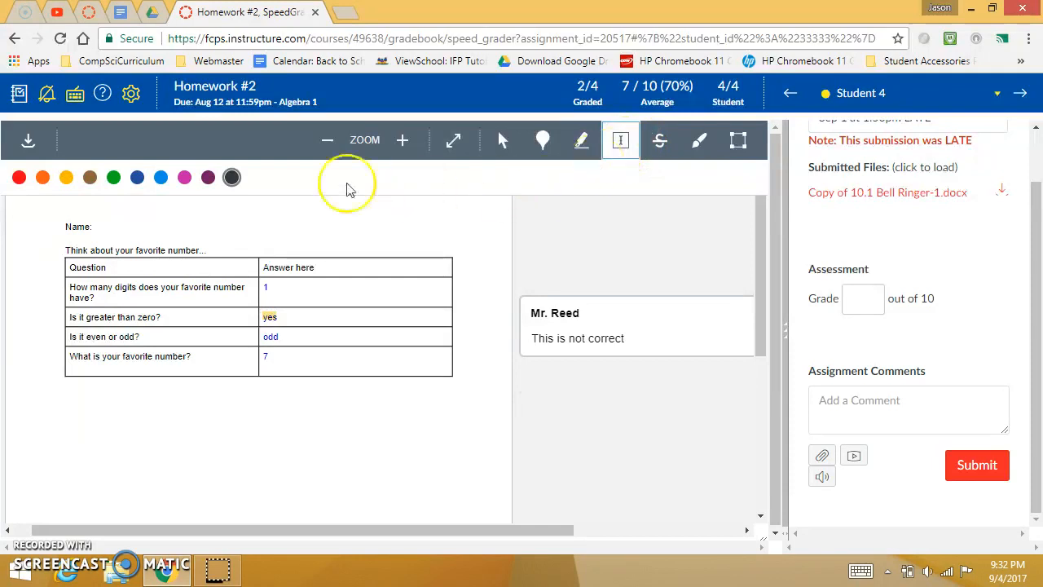
Step: Pick blue as the annotation colour and place a free-text note below the table
left_click(161, 176)
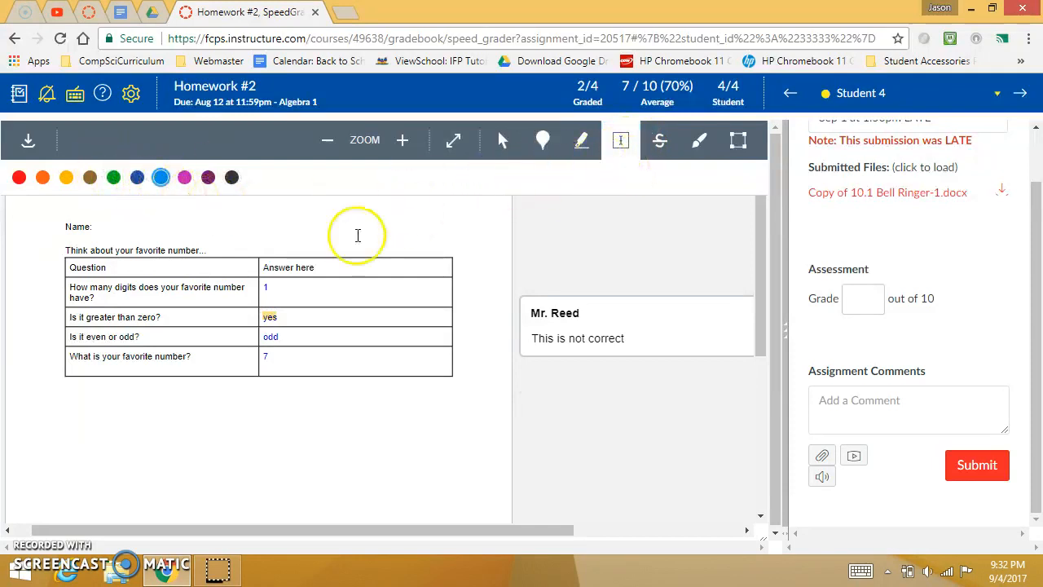
mouse_move(302, 419)
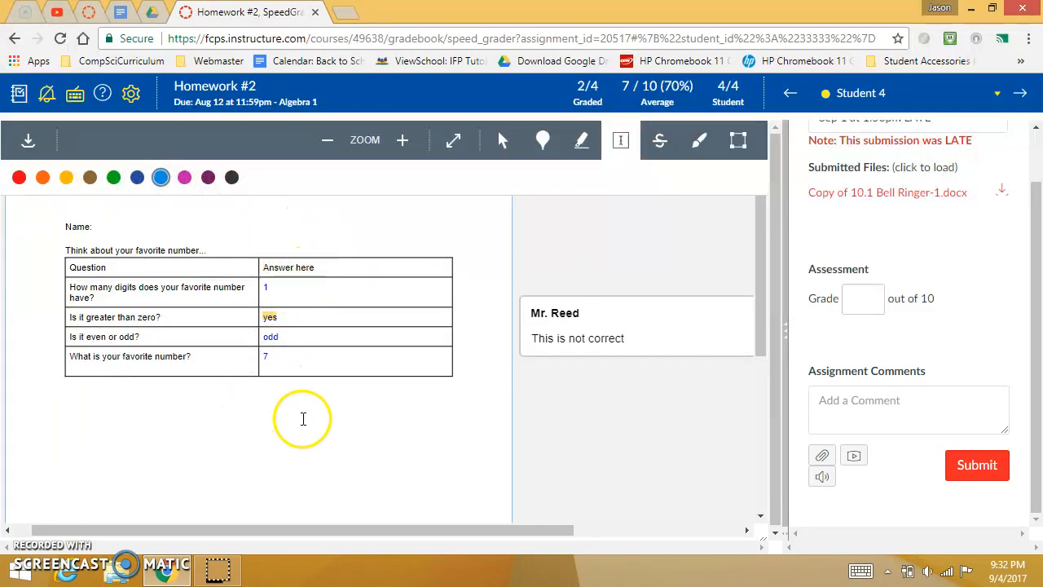
left_click(323, 427)
type("jdkal fdjak lfdjas lkfdjsak l")
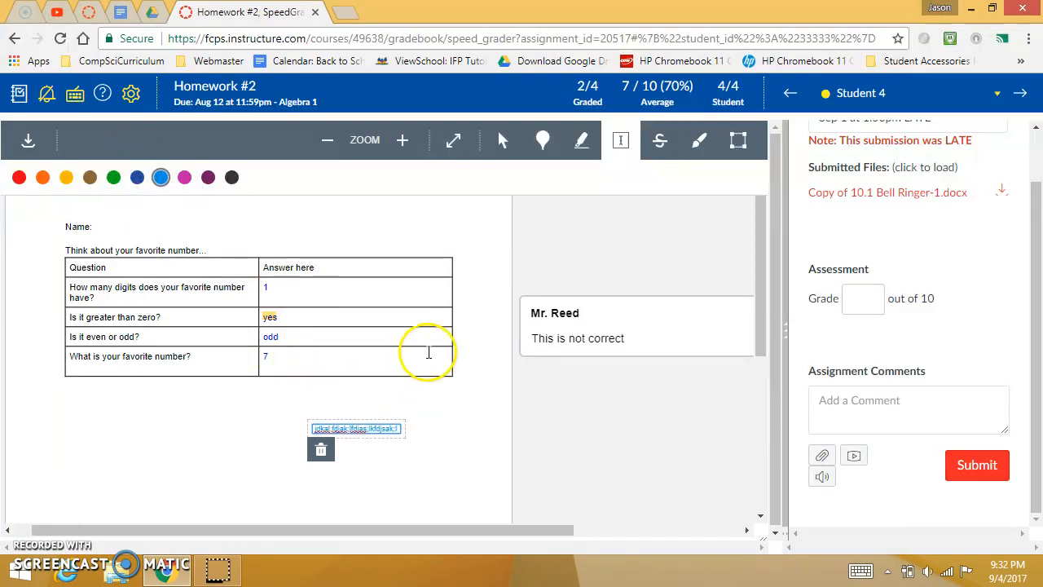
mouse_move(659, 141)
type("bad")
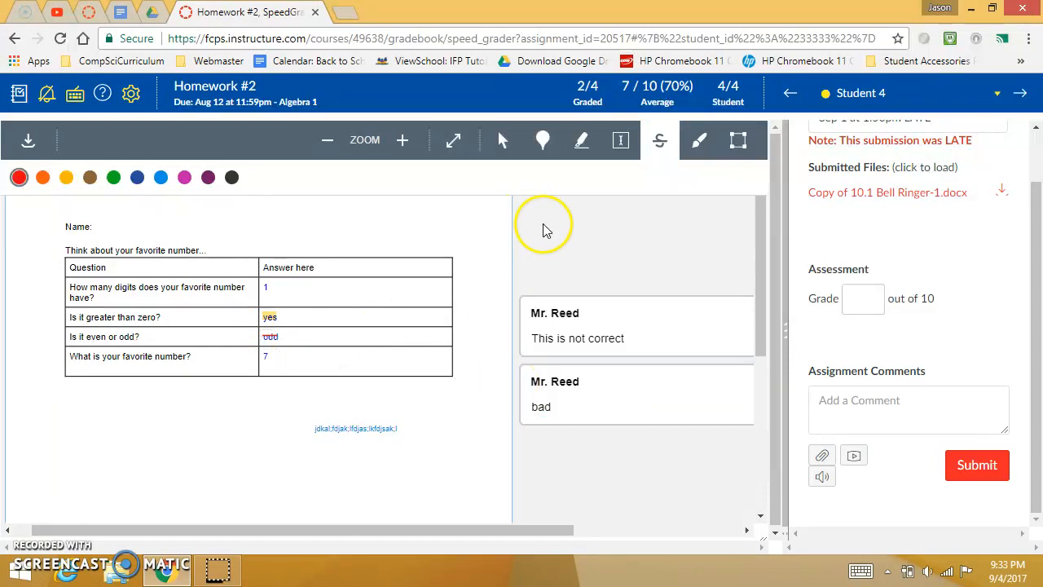
mouse_move(623, 140)
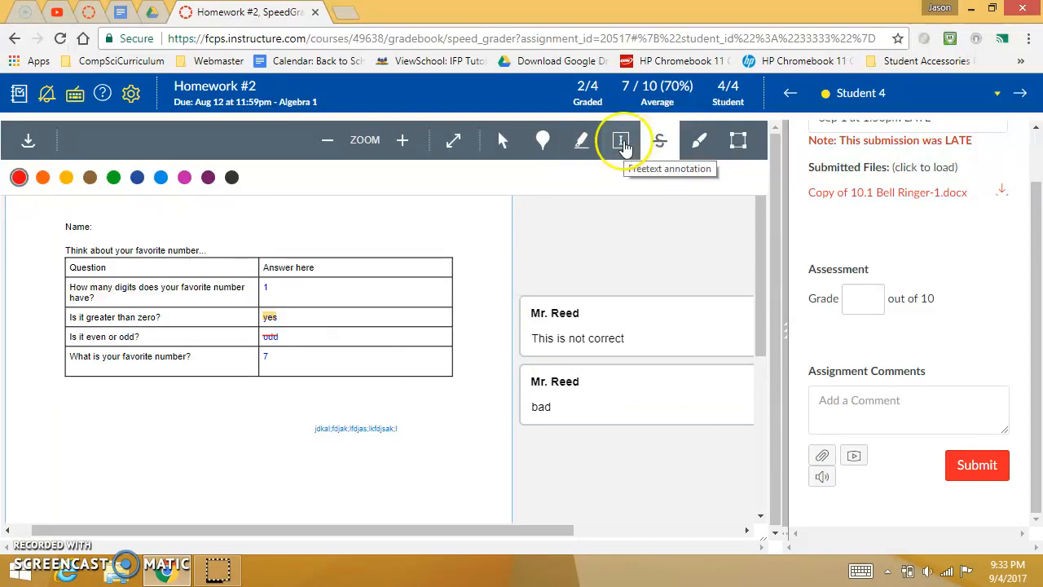
mouse_move(699, 140)
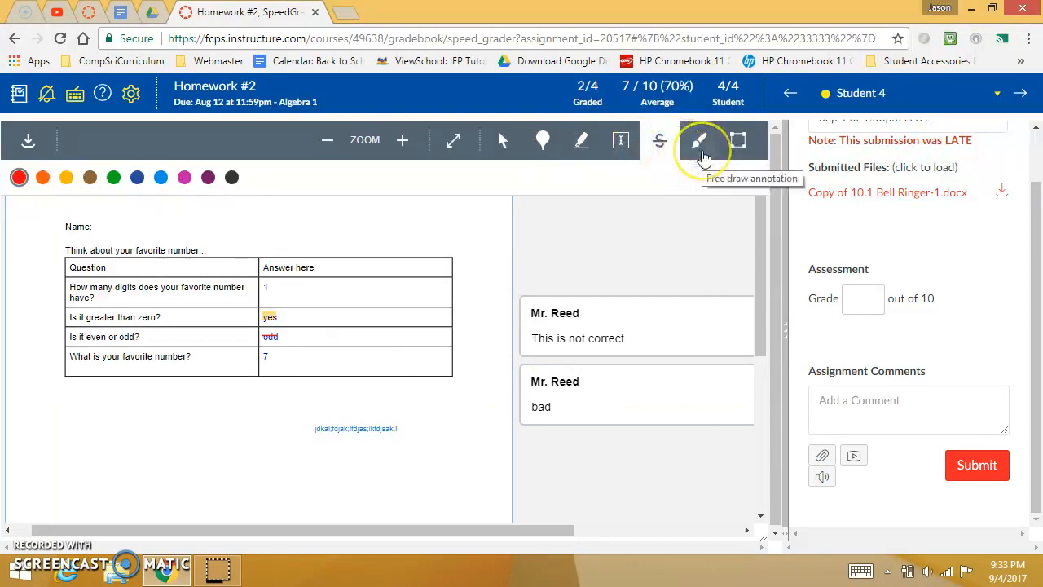
Step: Try the Free draw tool, then switch to the Rectangle box annotation tool
left_click(698, 140)
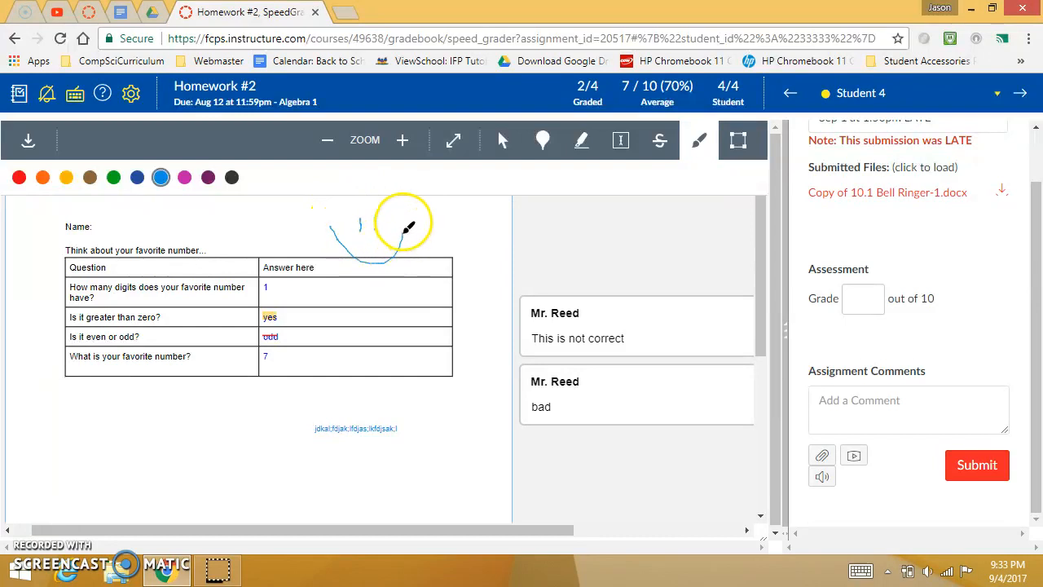
left_click(735, 141)
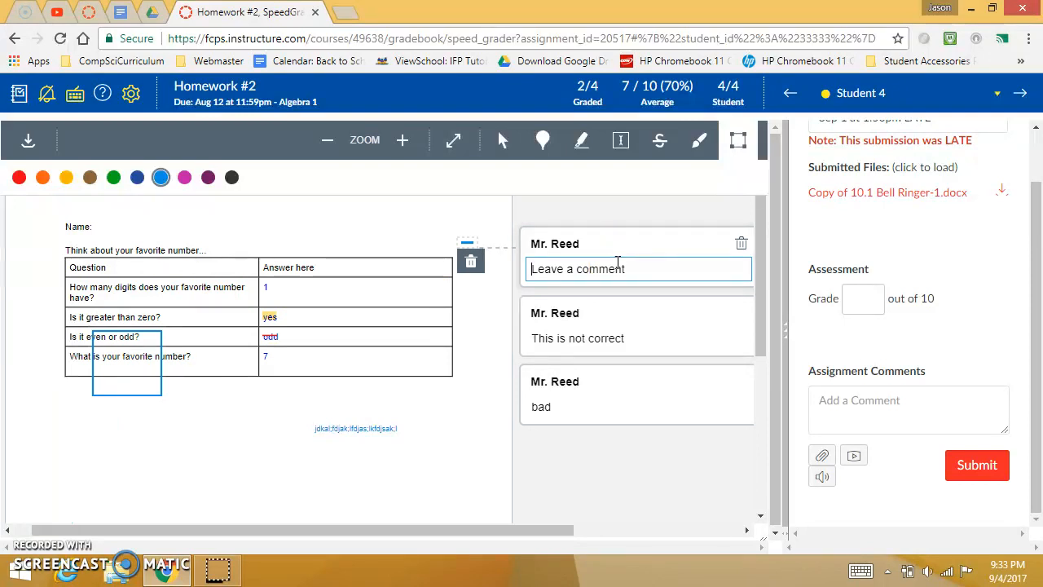
mouse_move(627, 298)
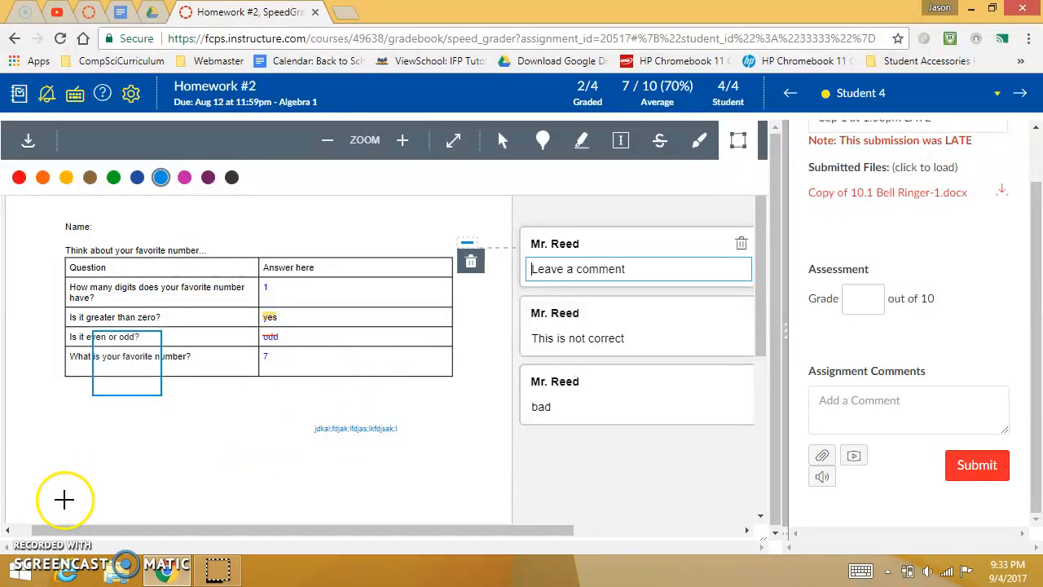
mouse_move(34, 524)
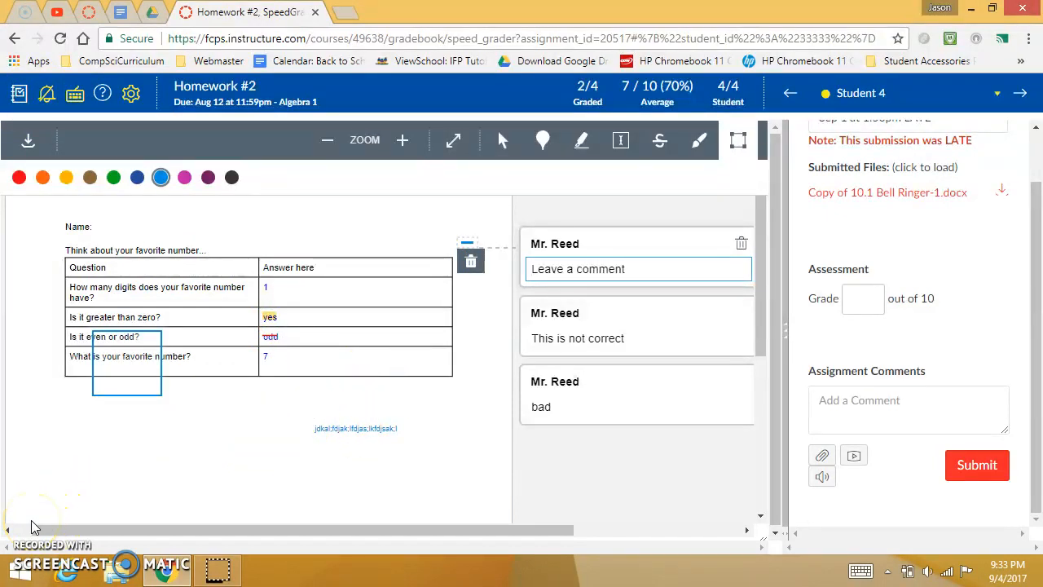